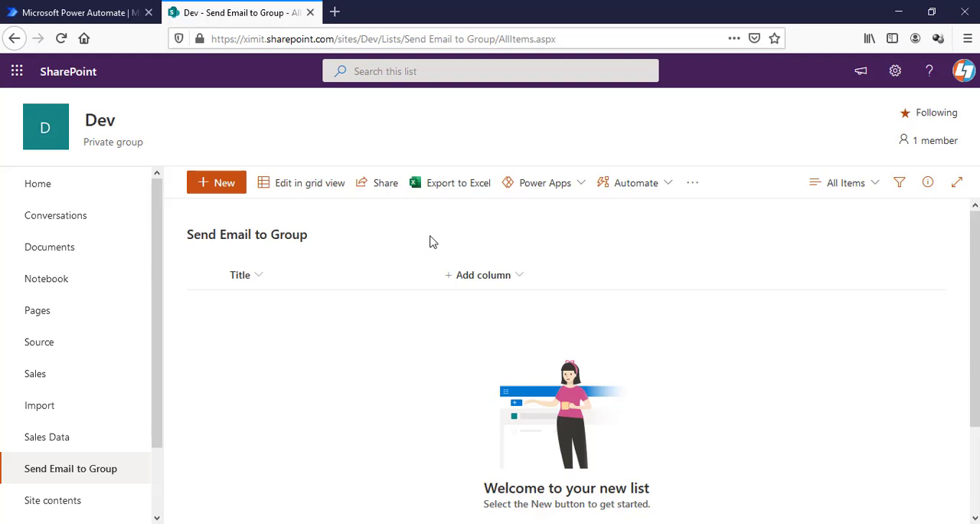
{"action": "mouse_move", "coordinate": [429, 401]}
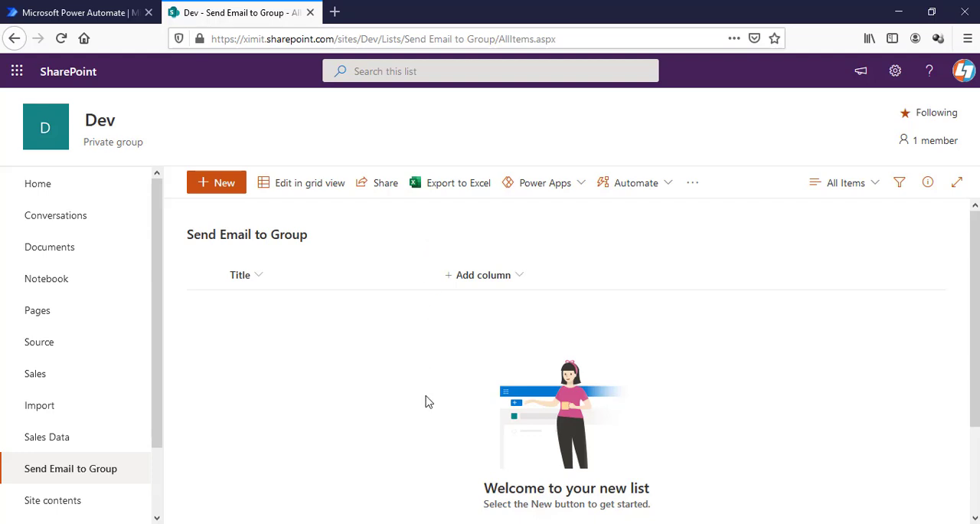
{"action": "mouse_move", "coordinate": [393, 520]}
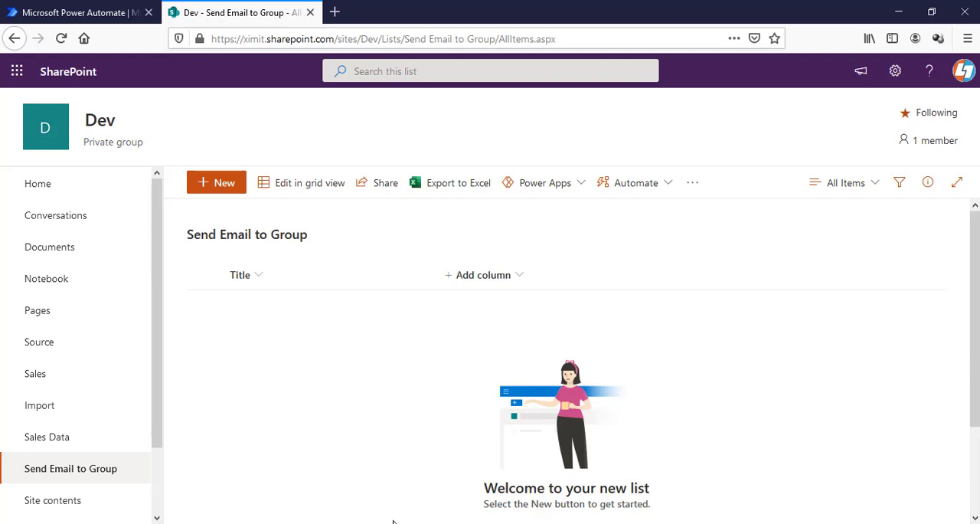
{"action": "mouse_move", "coordinate": [298, 261]}
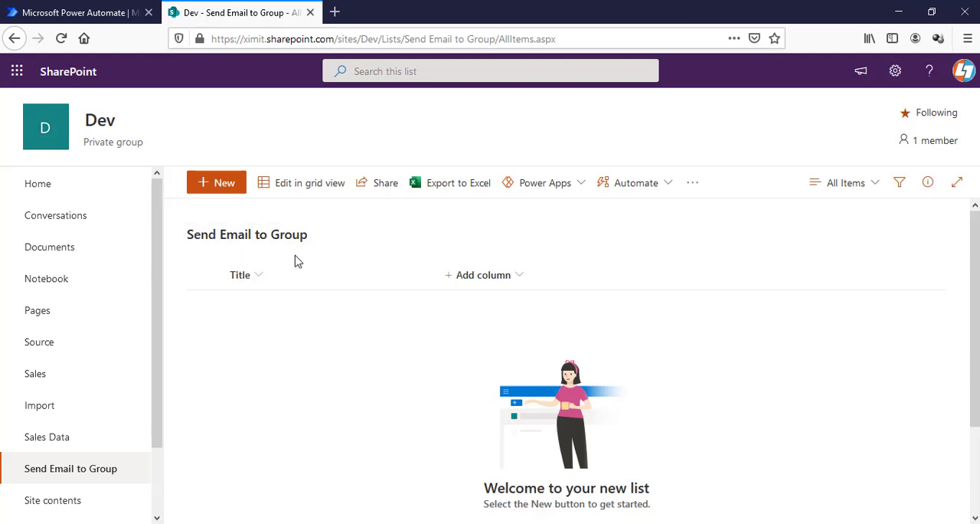
{"action": "mouse_move", "coordinate": [327, 369]}
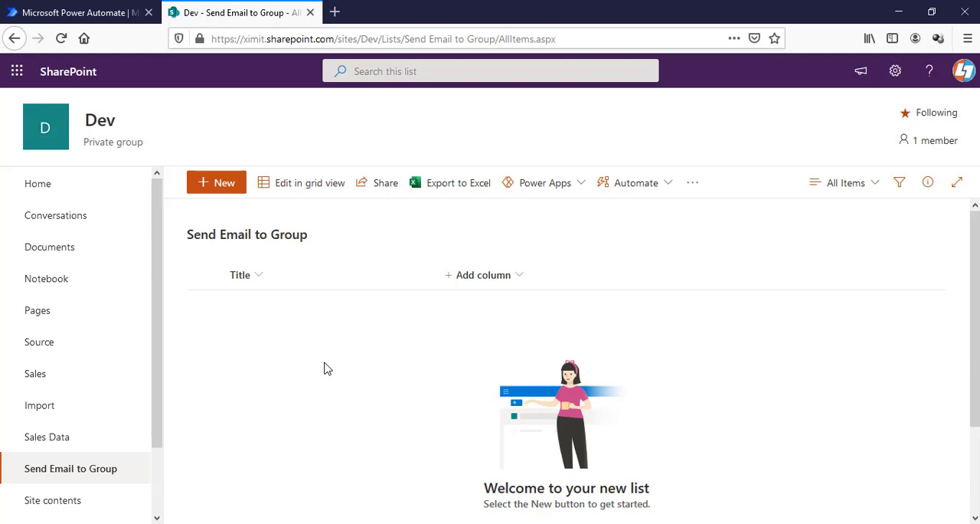
Step: Create an automated cloud flow 'Call SharePoint Group' using the item created-or-modified trigger
{"action": "left_click", "coordinate": [77, 12]}
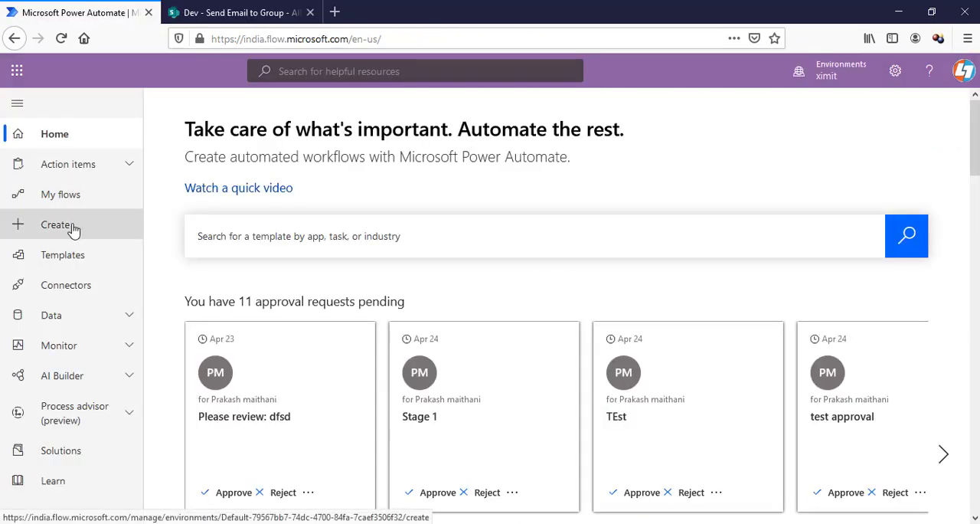
{"action": "left_click", "coordinate": [55, 224]}
{"action": "type", "text": "C"}
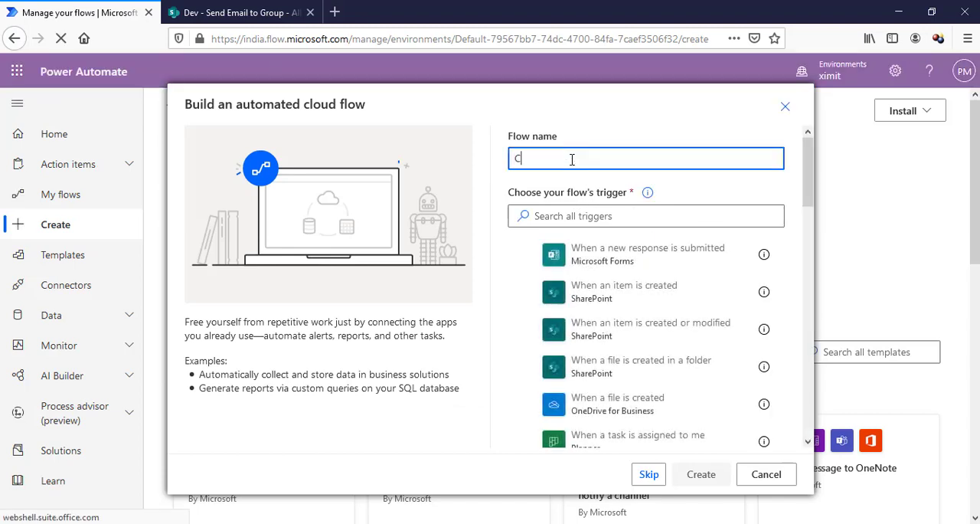
{"action": "type", "text": "all SharePoint Group"}
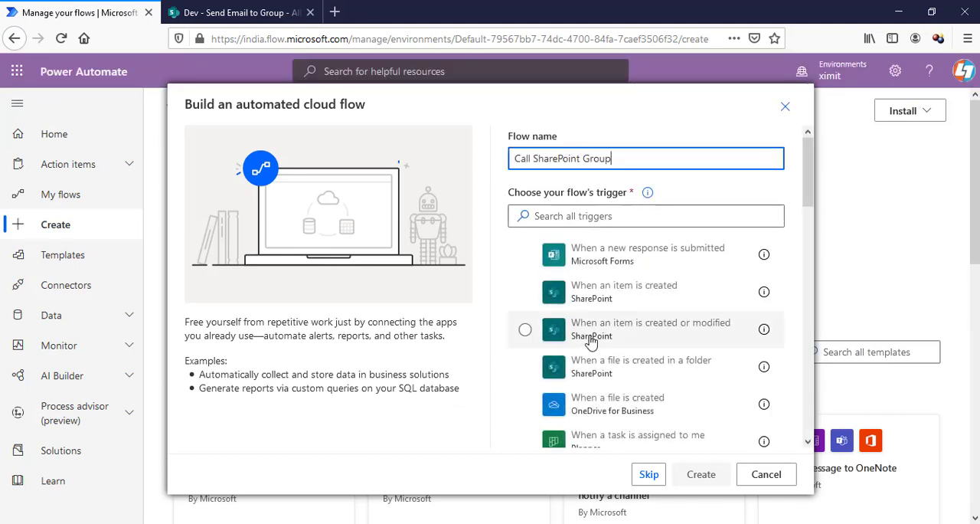
{"action": "left_click", "coordinate": [525, 329]}
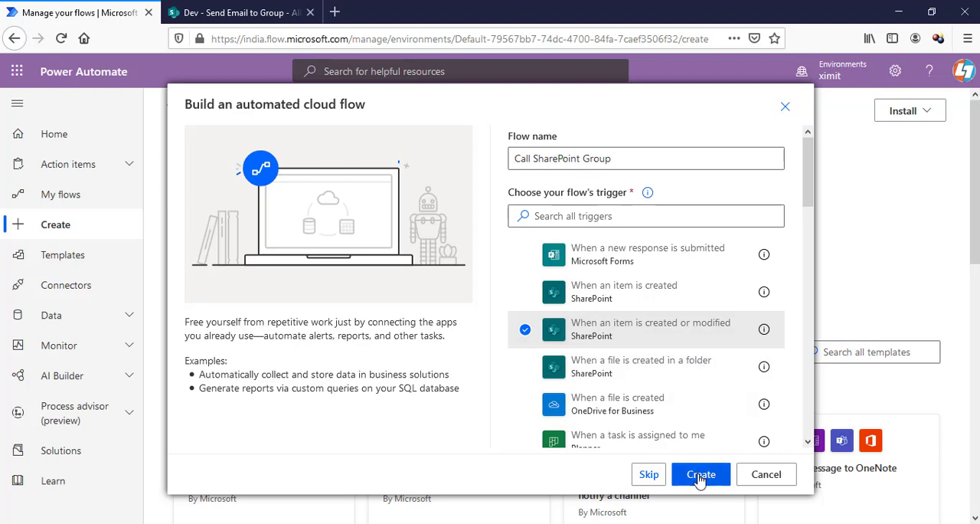
{"action": "left_click", "coordinate": [699, 474]}
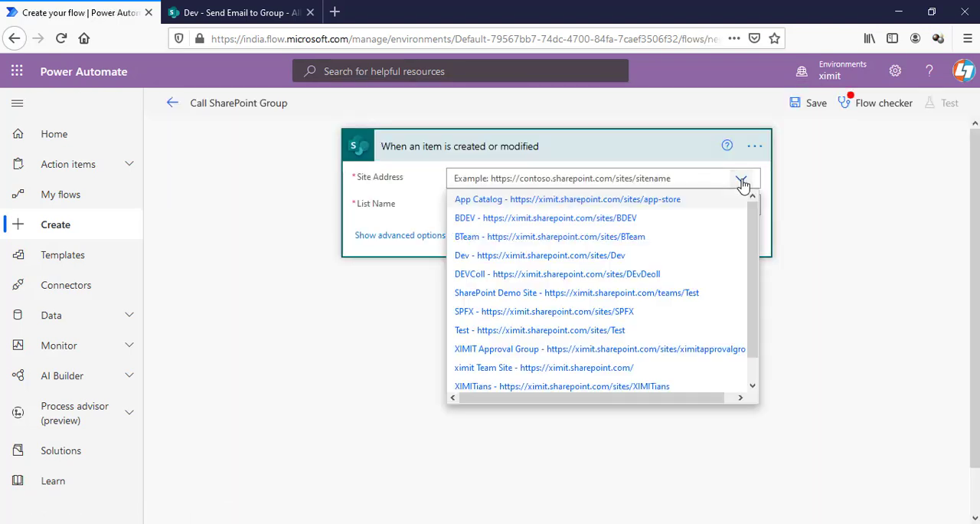
Step: Set the trigger's site address to Dev and list name to Send Email to Group
{"action": "left_click", "coordinate": [539, 255]}
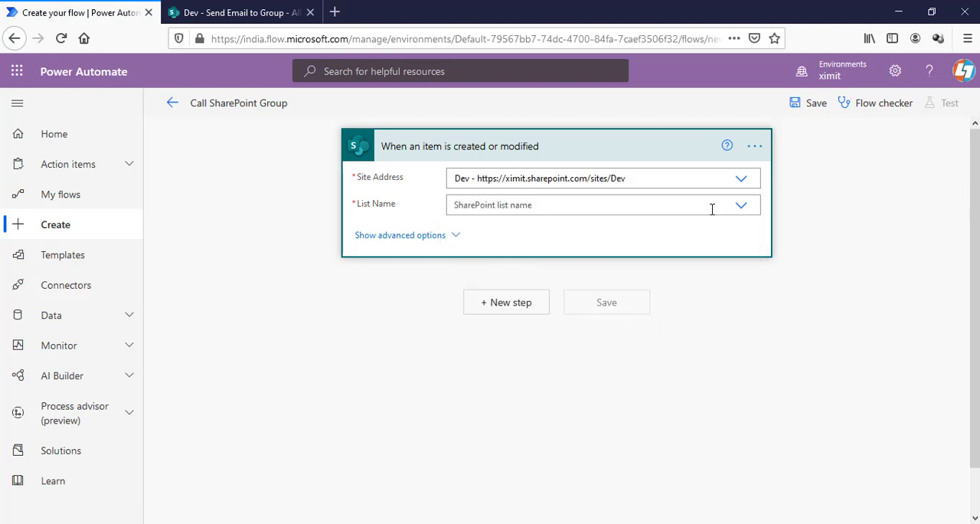
{"action": "left_click", "coordinate": [739, 204]}
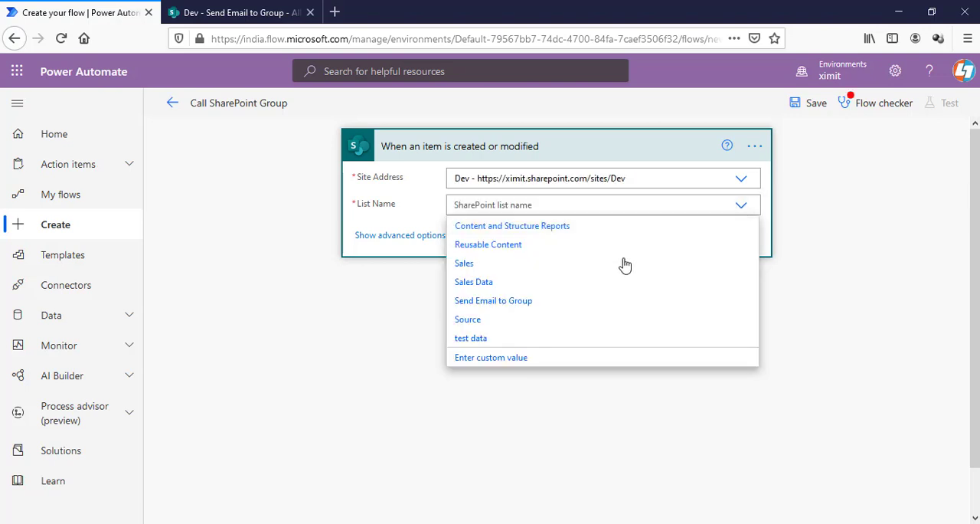
{"action": "left_click", "coordinate": [493, 300]}
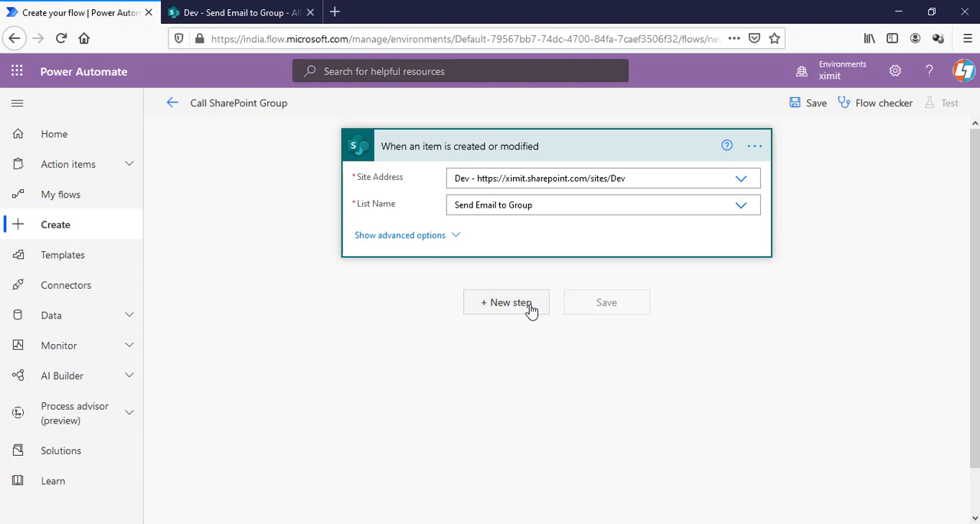
Step: Add the Office 365 Outlook 'Send an email (V2)' action after the trigger
{"action": "left_click", "coordinate": [506, 302]}
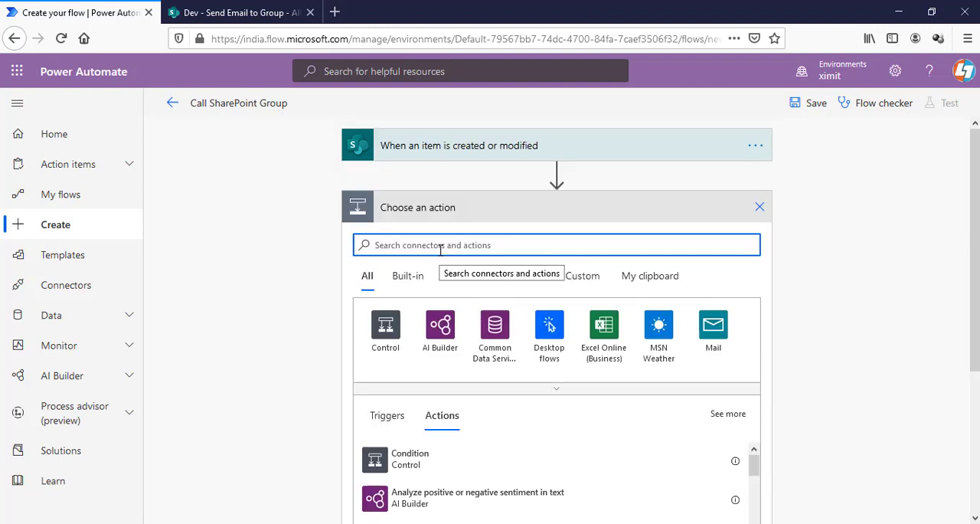
{"action": "type", "text": "send email"}
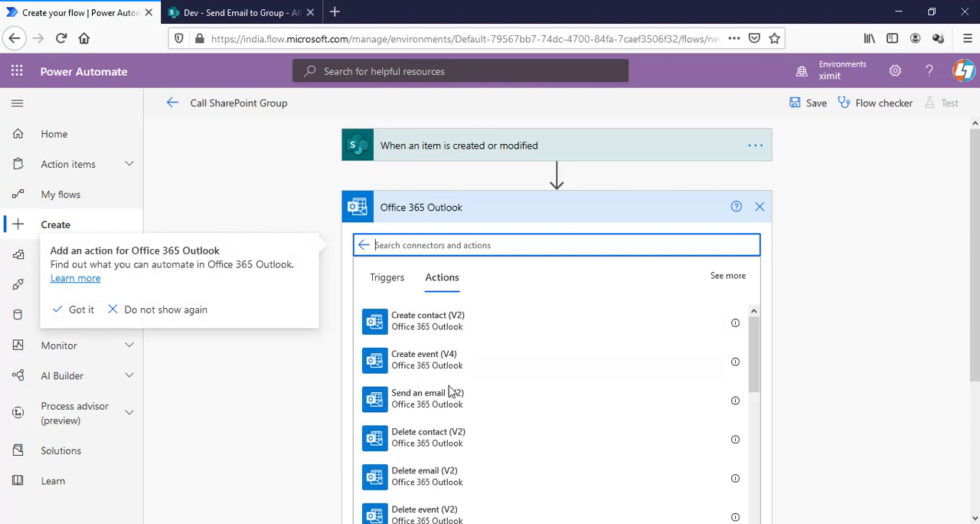
{"action": "left_click", "coordinate": [418, 392]}
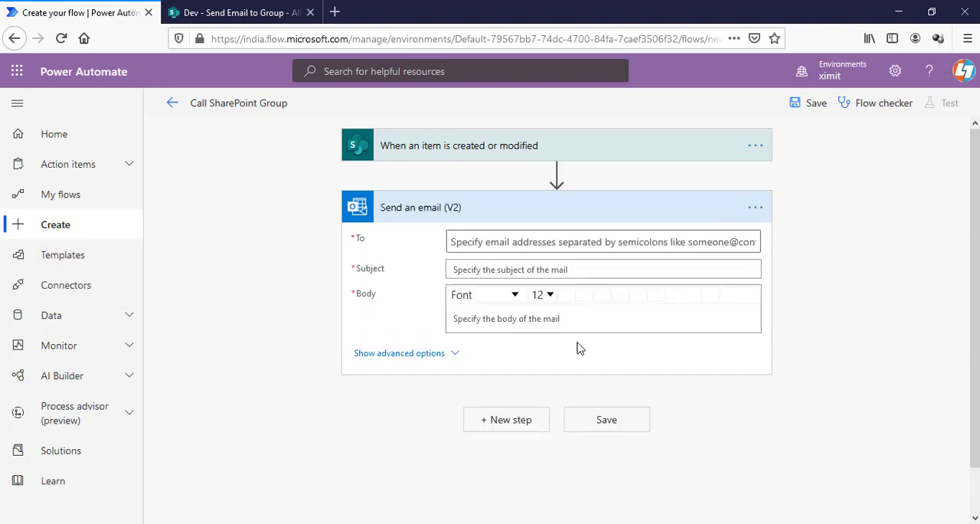
Step: Begin filling the To field, dropping a suggested person and typing 'deve'
{"action": "left_click", "coordinate": [602, 241]}
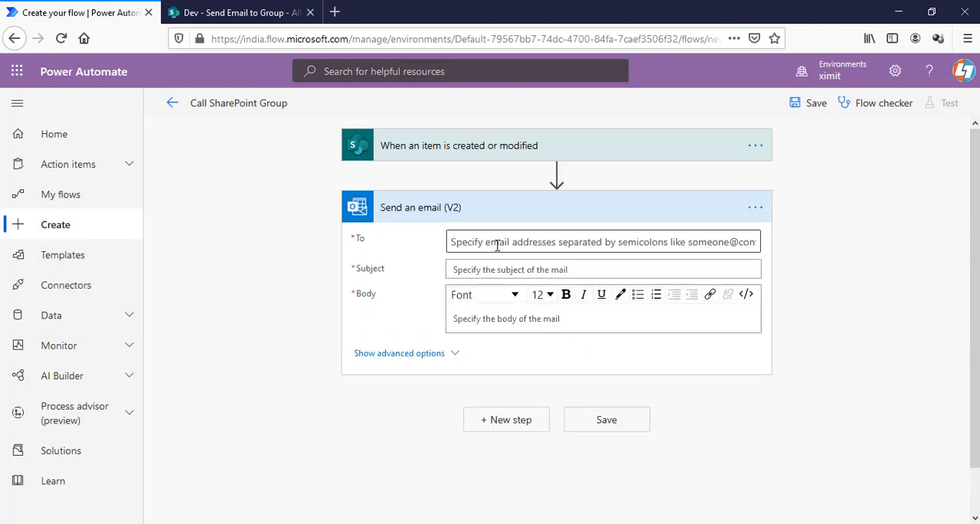
{"action": "left_click", "coordinate": [603, 241]}
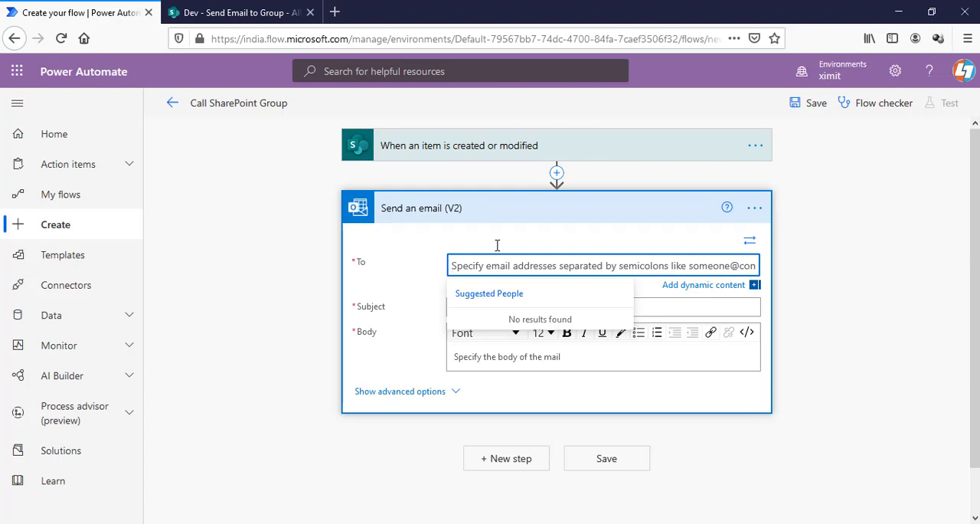
{"action": "type", "text": "pr"}
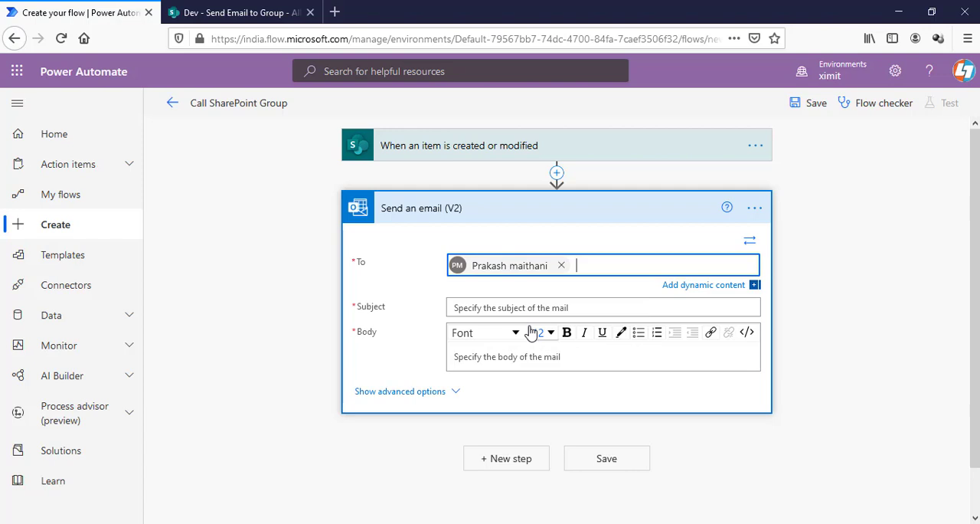
{"action": "left_click", "coordinate": [561, 265]}
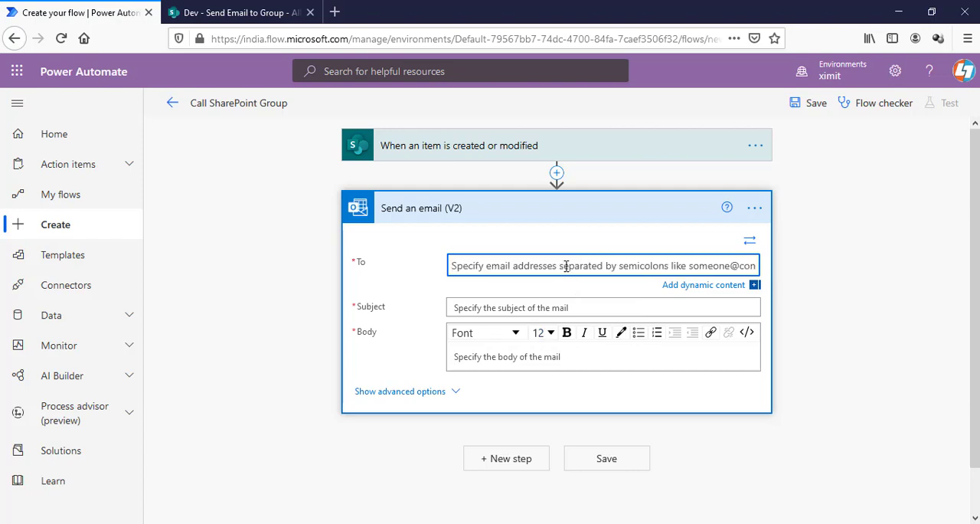
{"action": "type", "text": "deve"}
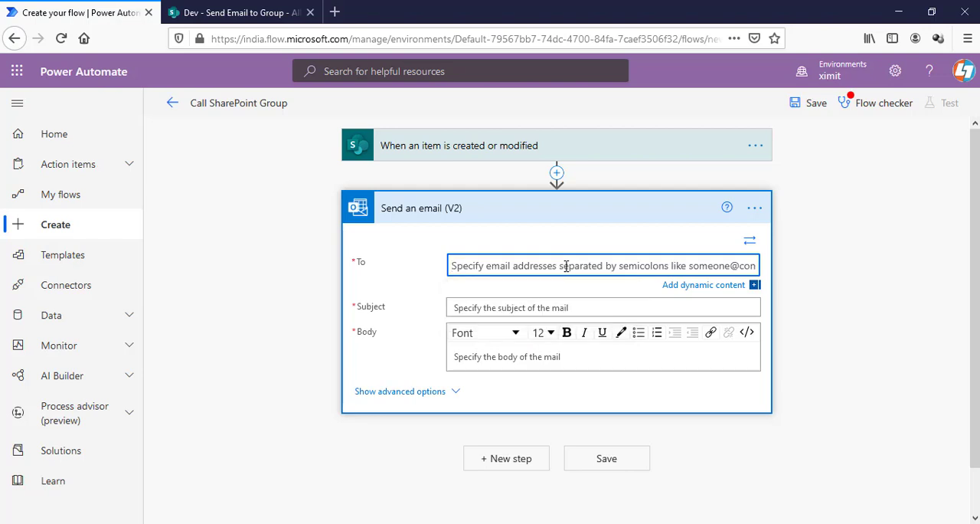
Step: View the Dev site's permissions and advanced permissions settings in SharePoint
{"action": "left_click", "coordinate": [237, 12]}
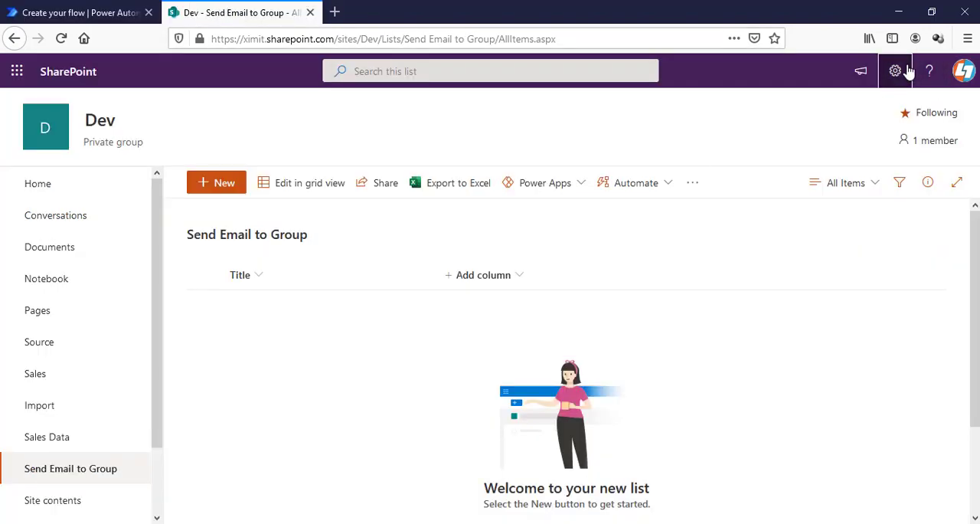
{"action": "left_click", "coordinate": [894, 70]}
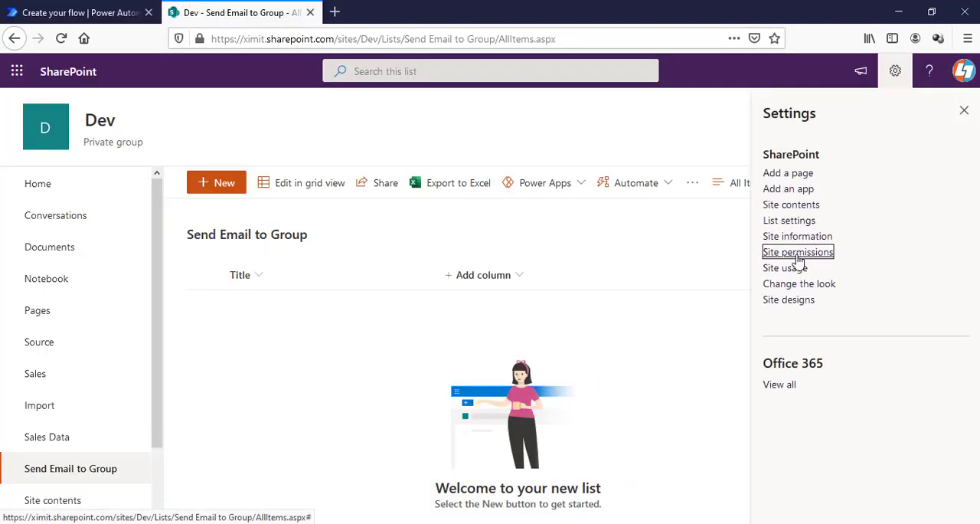
{"action": "left_click", "coordinate": [797, 252]}
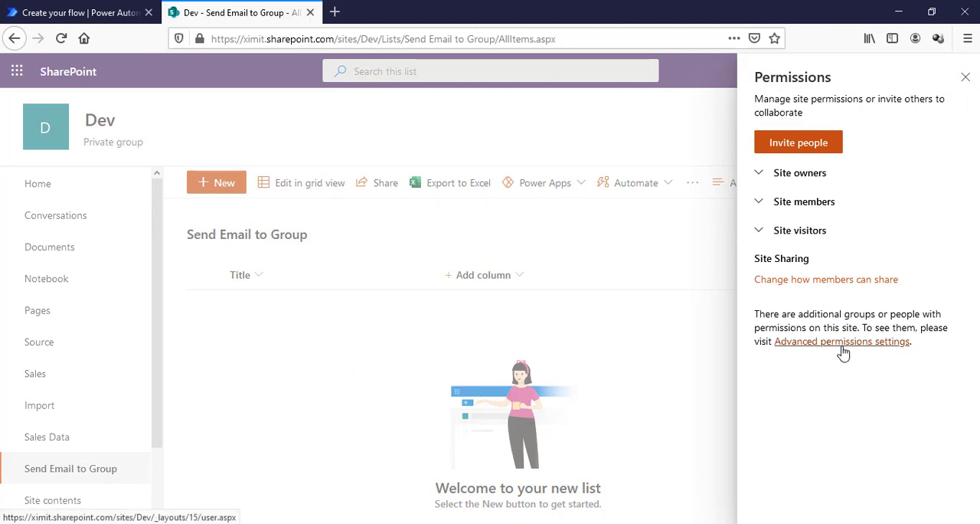
{"action": "left_click", "coordinate": [842, 341]}
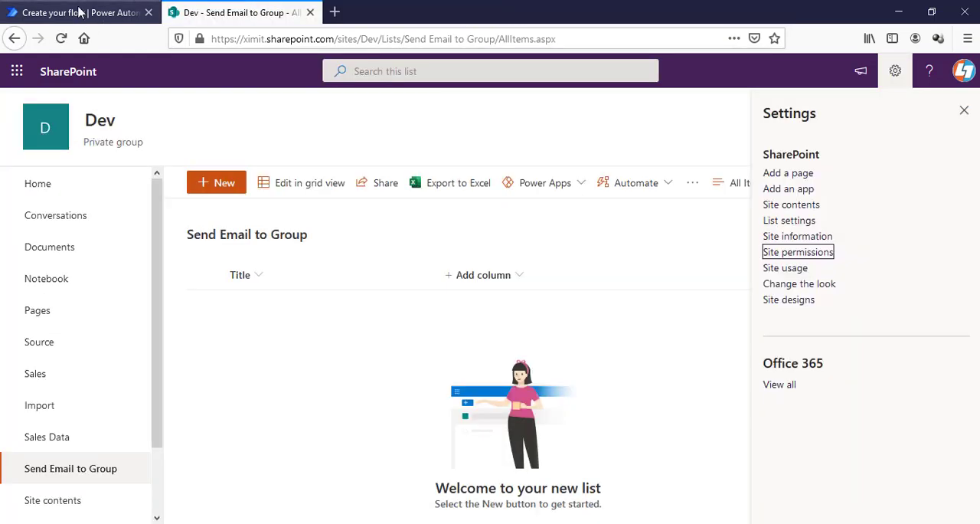
Step: Search actions for 'http' in a new step above the email action
{"action": "left_click", "coordinate": [77, 12]}
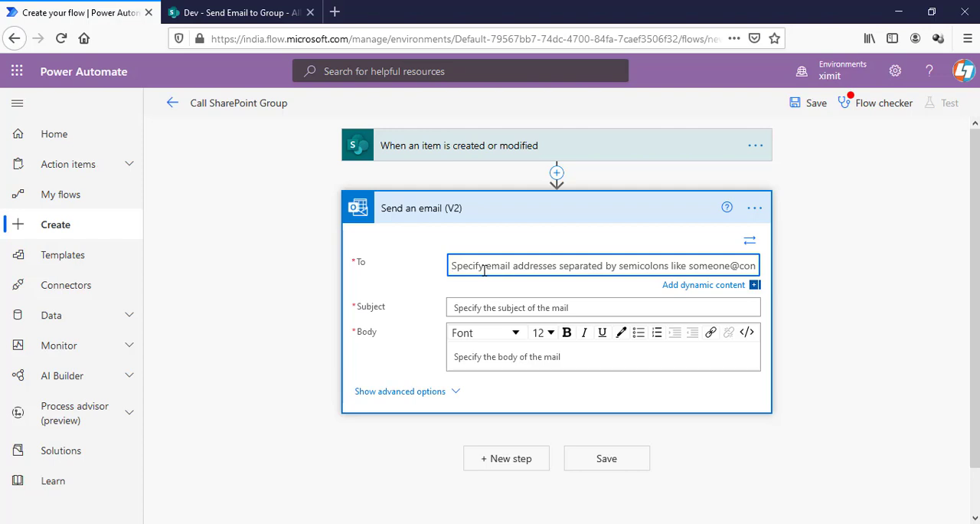
{"action": "type", "text": "deve"}
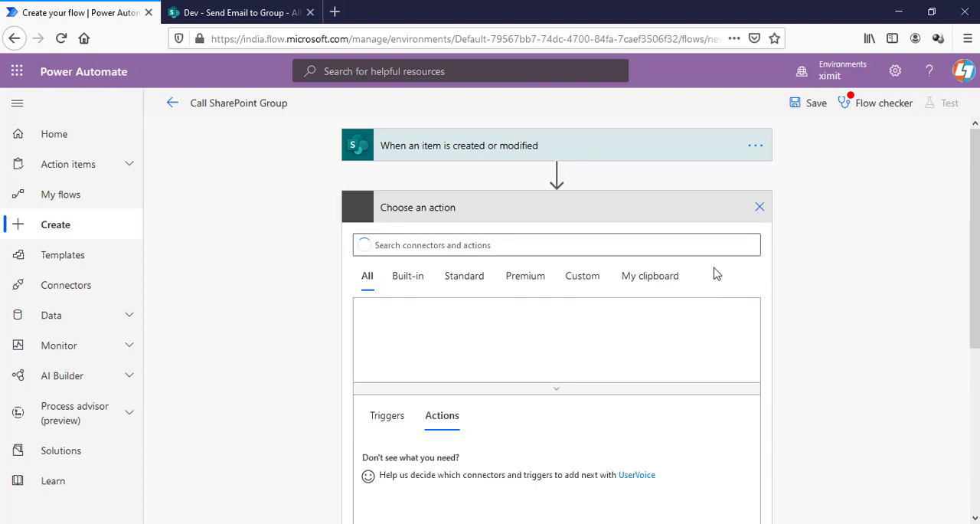
{"action": "type", "text": "h"}
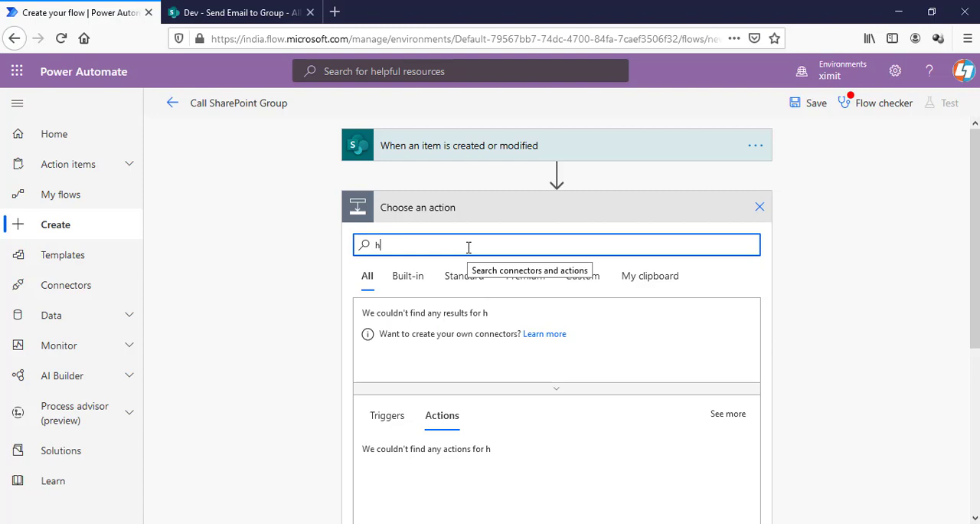
{"action": "type", "text": "ttp"}
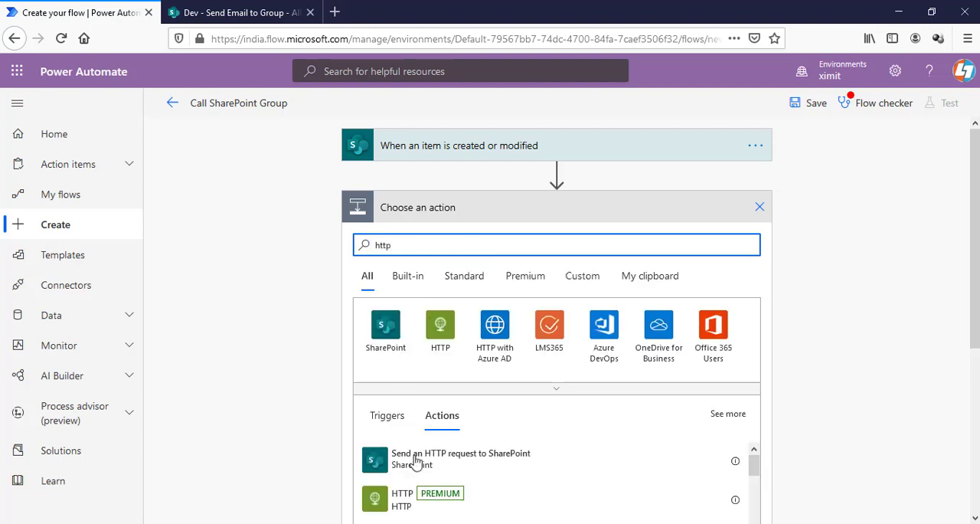
Step: Add 'Send an HTTP request to SharePoint' with Dev as the site address
{"action": "left_click", "coordinate": [460, 459]}
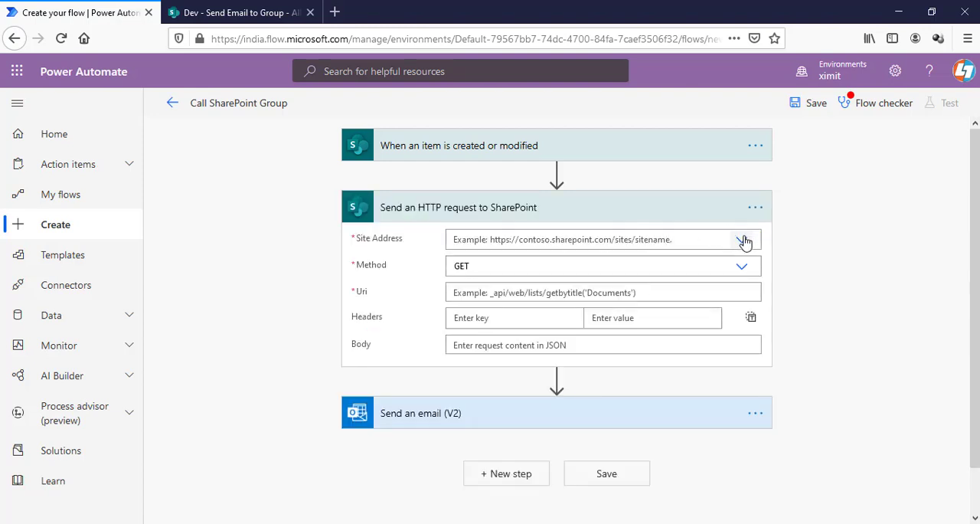
{"action": "left_click", "coordinate": [743, 239]}
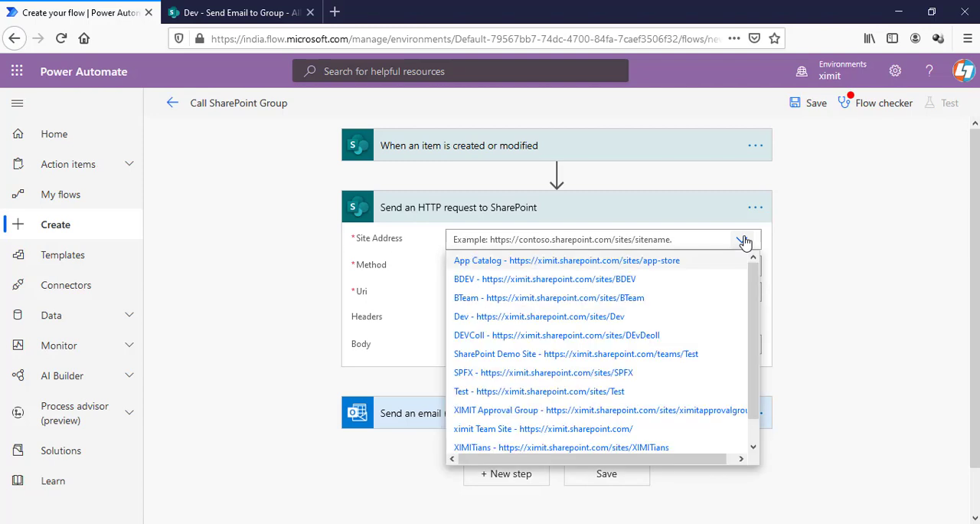
{"action": "left_click", "coordinate": [539, 316]}
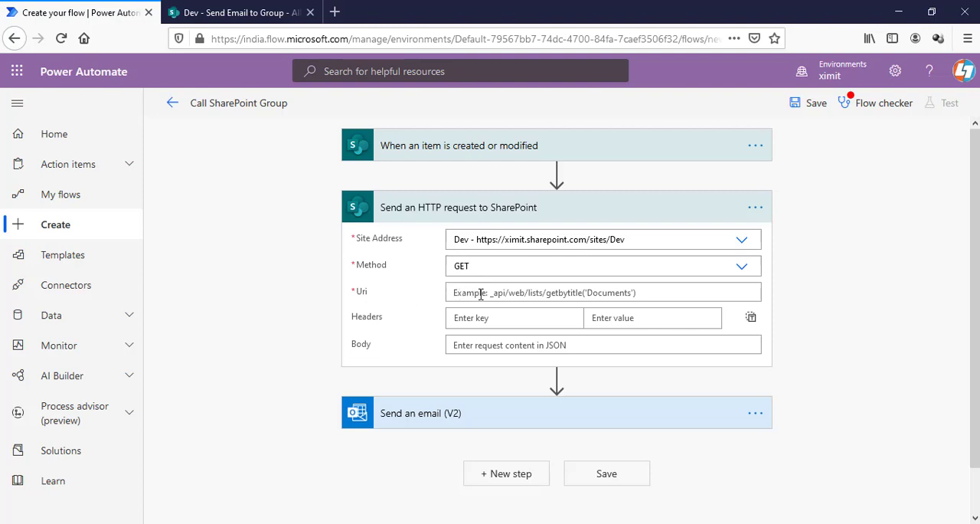
{"action": "mouse_move", "coordinate": [602, 292]}
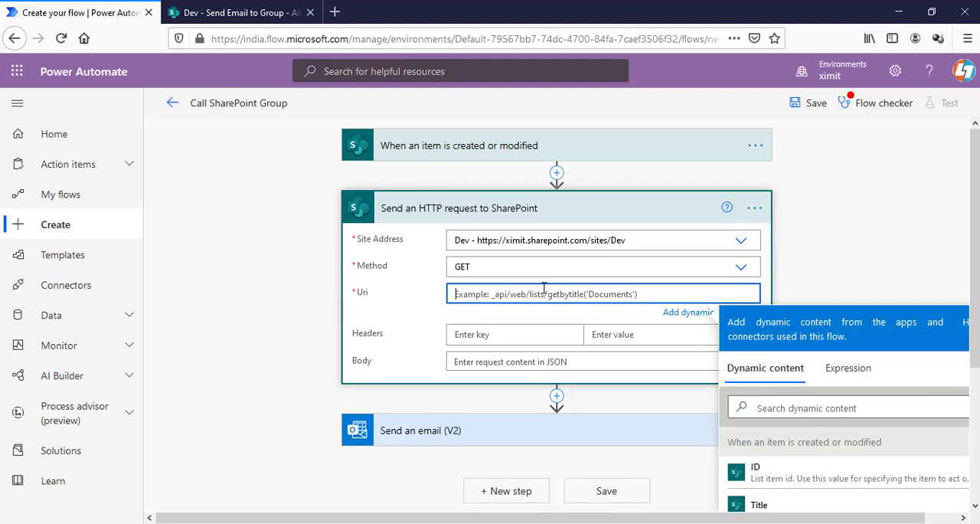
Step: Enter the Uri _api/web/sitegroups(28)/users and look up the group on the permissions page
{"action": "type", "text": "_api"}
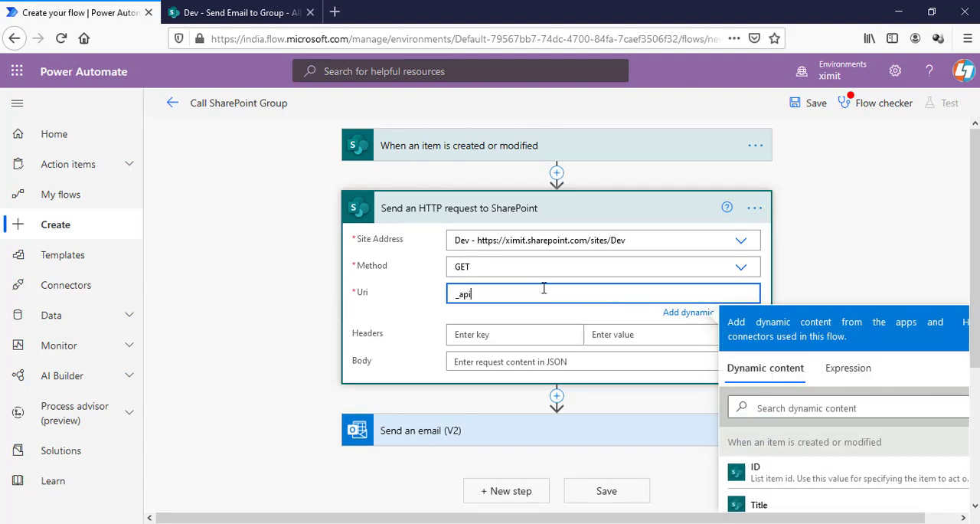
{"action": "type", "text": "/web"}
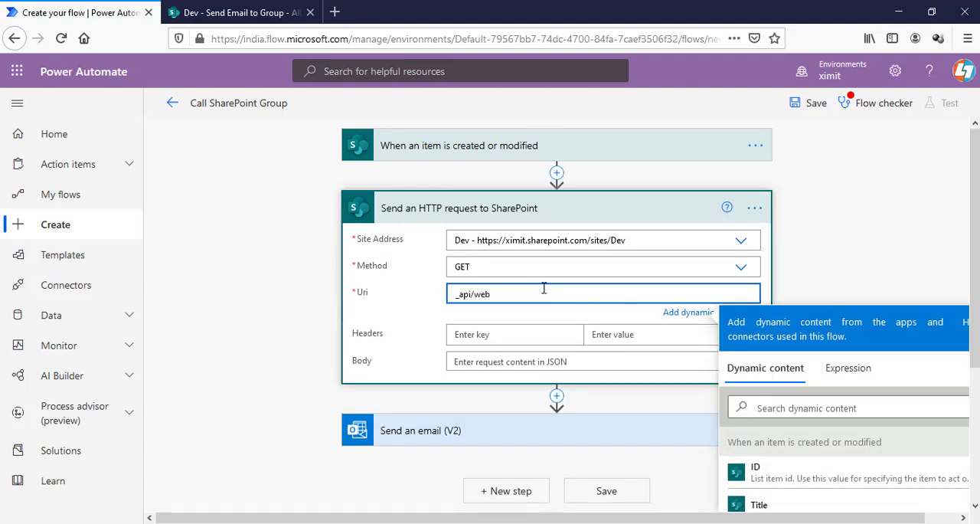
{"action": "type", "text": "/"}
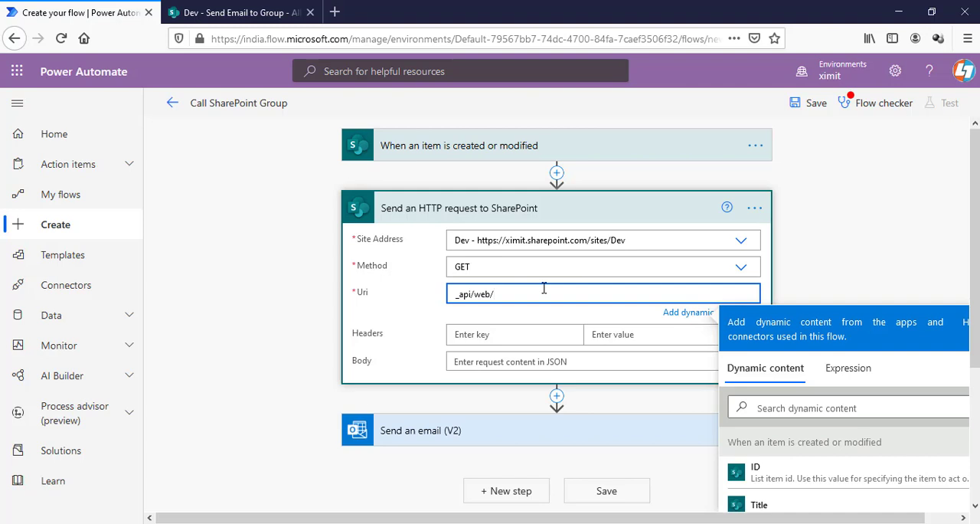
{"action": "type", "text": "siteg"}
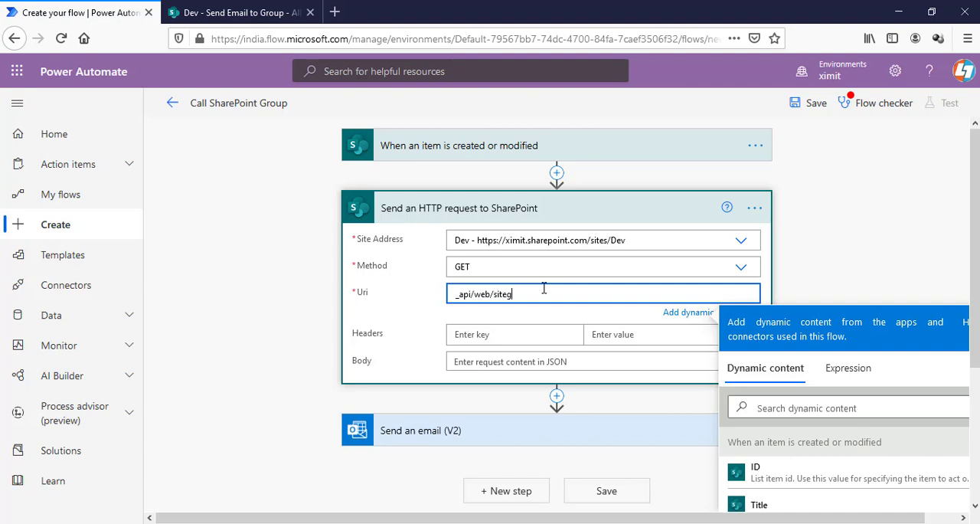
{"action": "type", "text": "roups"}
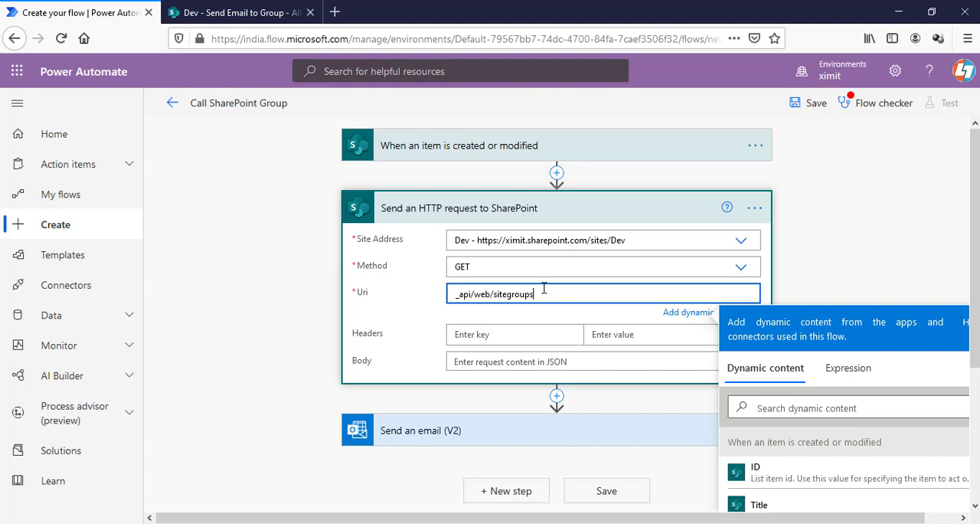
{"action": "type", "text": "/"}
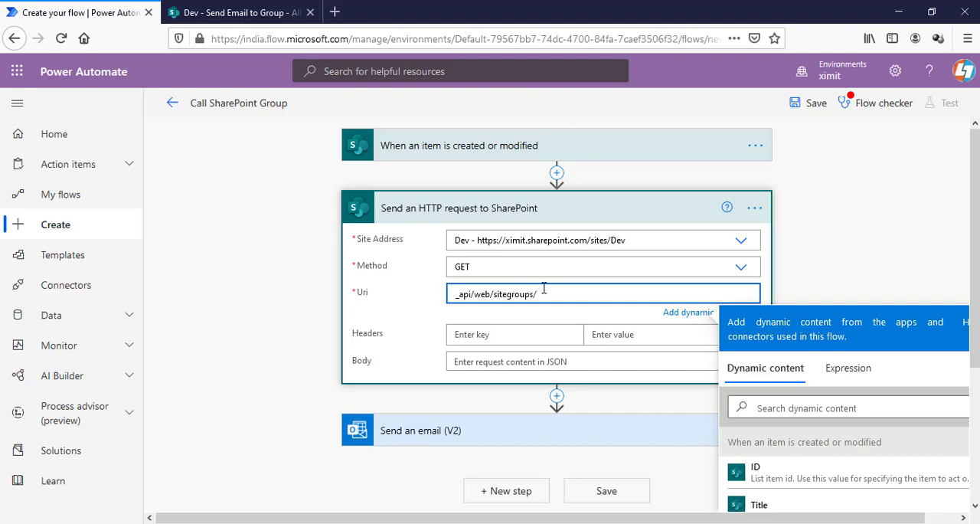
{"action": "type", "text": "user"}
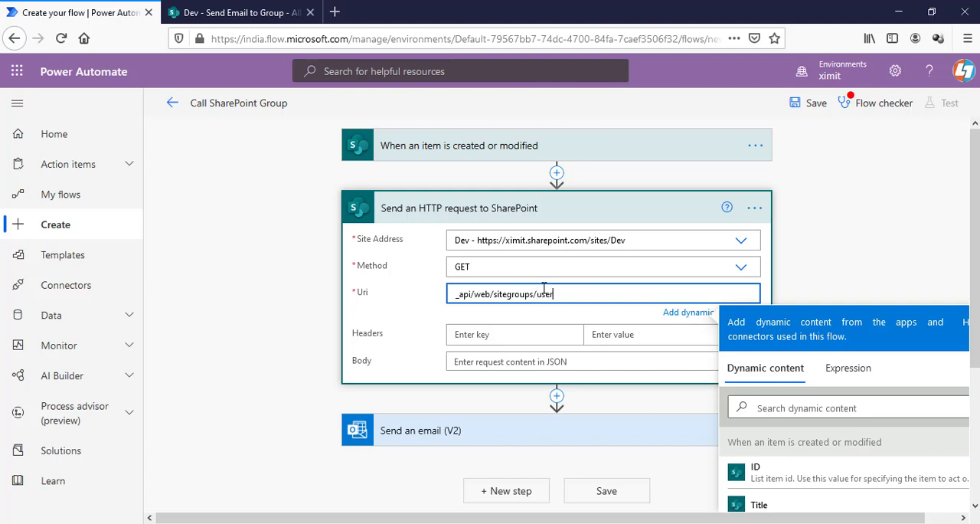
{"action": "type", "text": "s"}
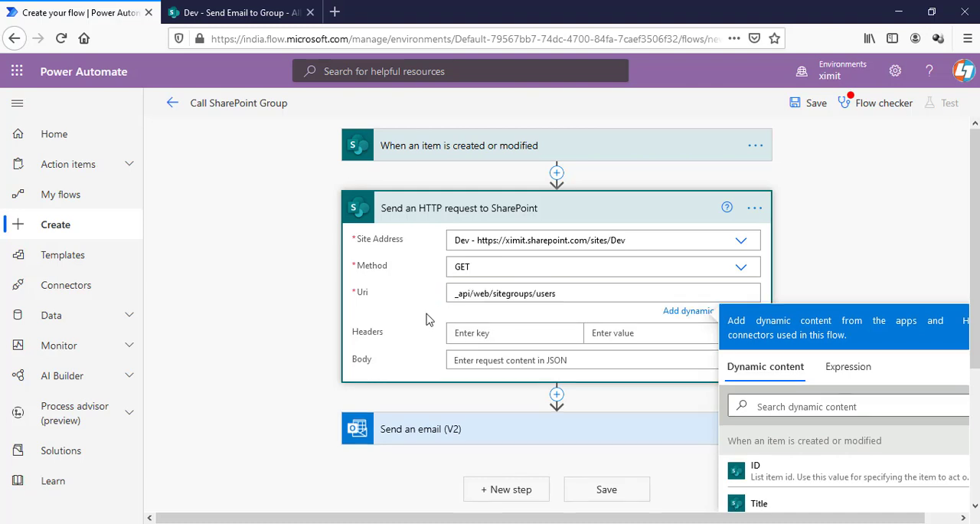
{"action": "left_click", "coordinate": [560, 293]}
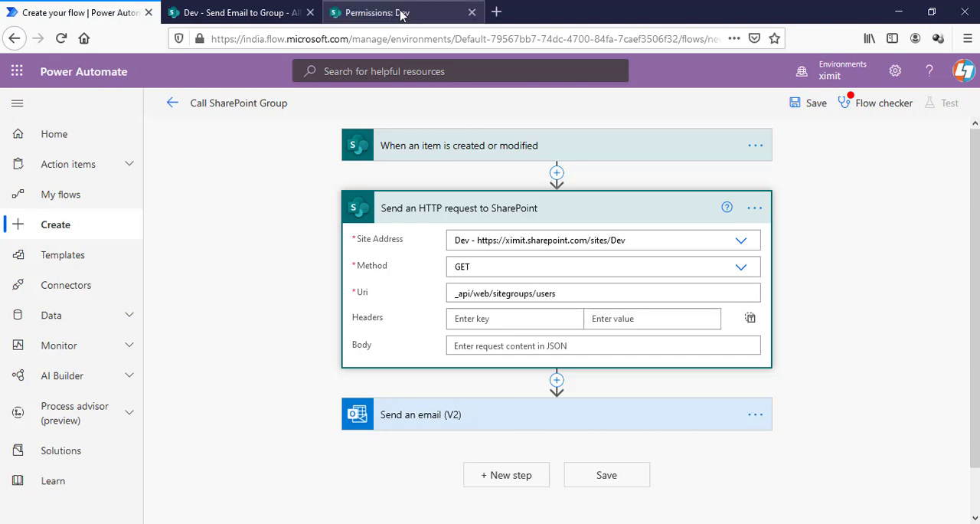
{"action": "left_click", "coordinate": [402, 12]}
{"action": "type", "text": "(28)"}
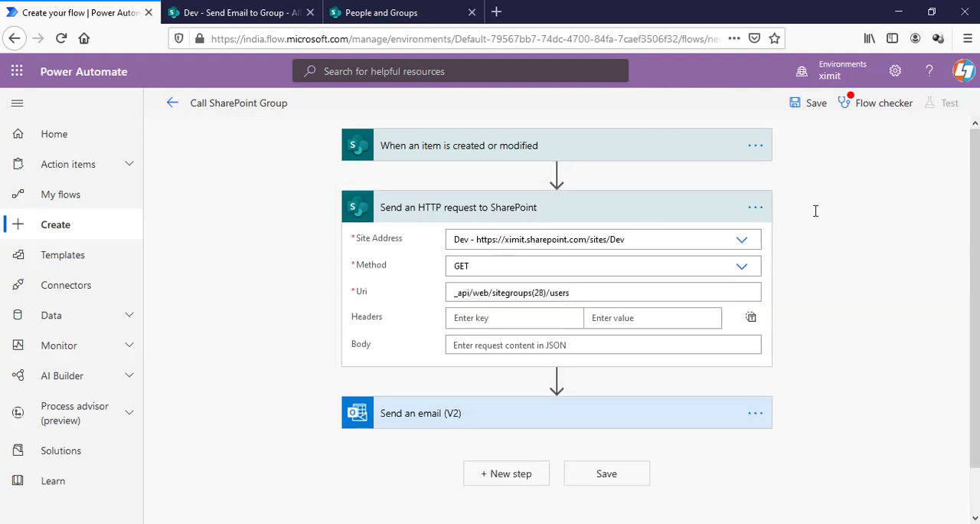
{"action": "left_click", "coordinate": [420, 412]}
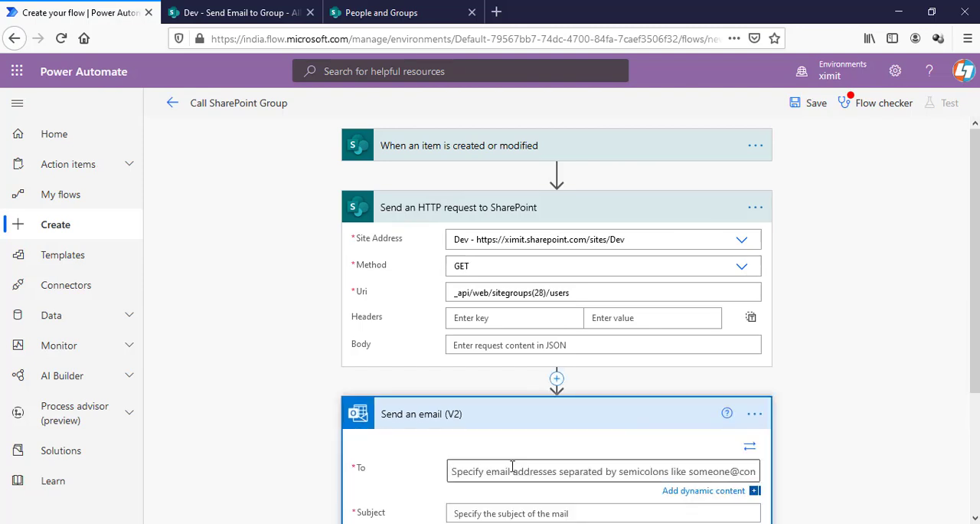
{"action": "scroll", "scroll_direction": "down", "scroll_amount": 3}
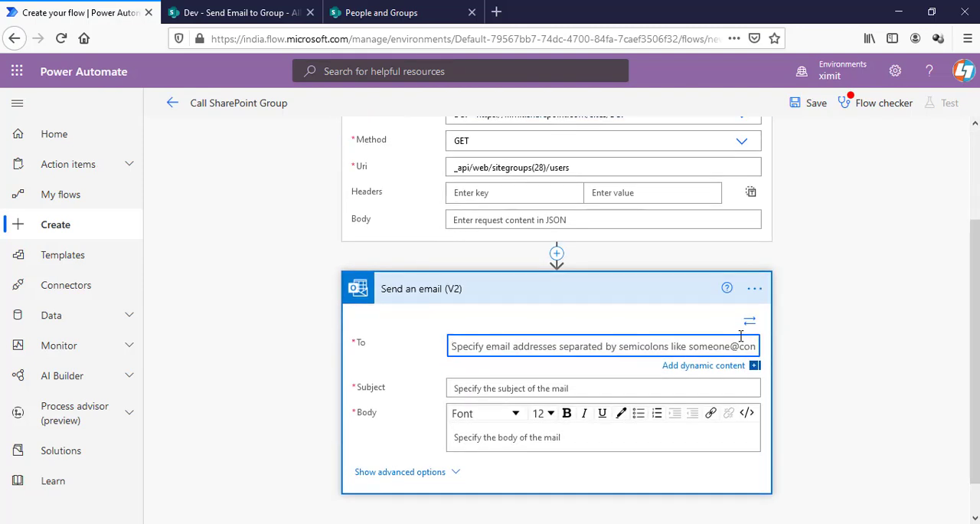
{"action": "type", "text": "Prakash maithani"}
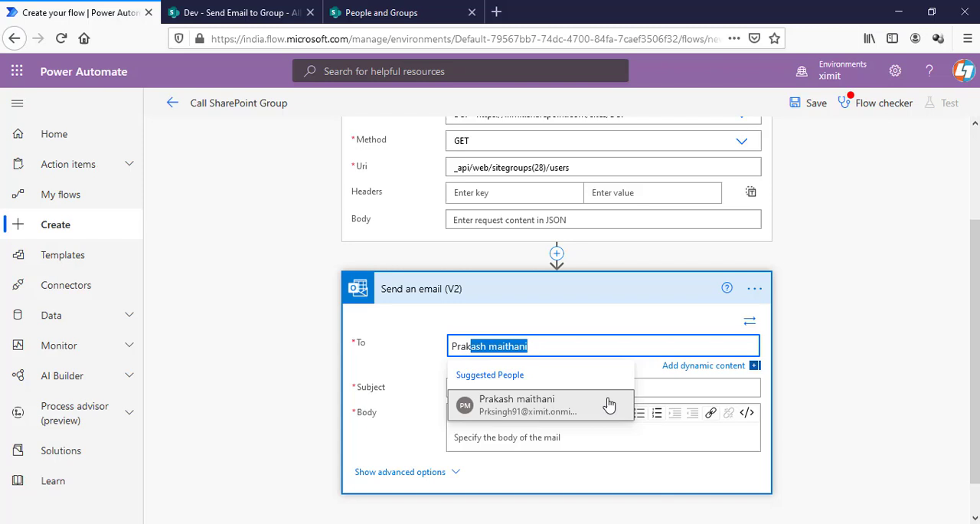
{"action": "left_click", "coordinate": [540, 405]}
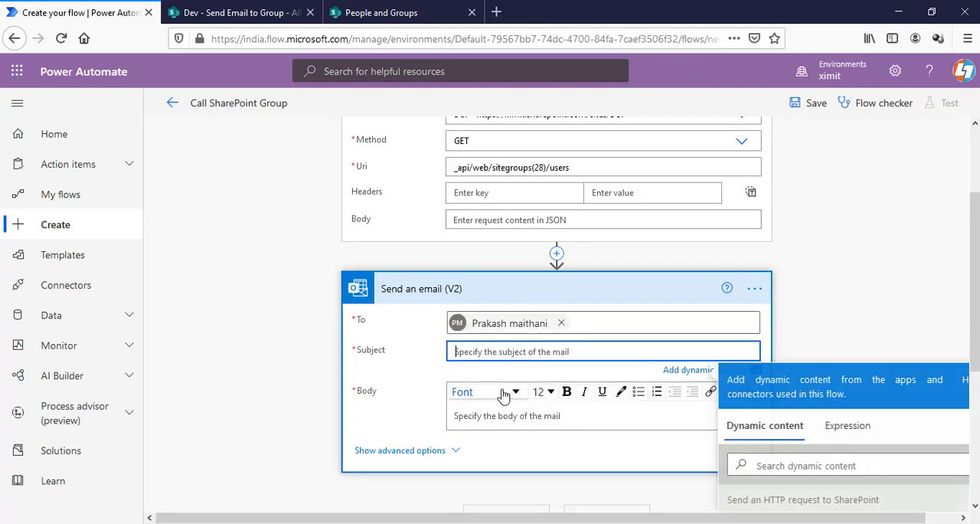
{"action": "type", "text": "Test"}
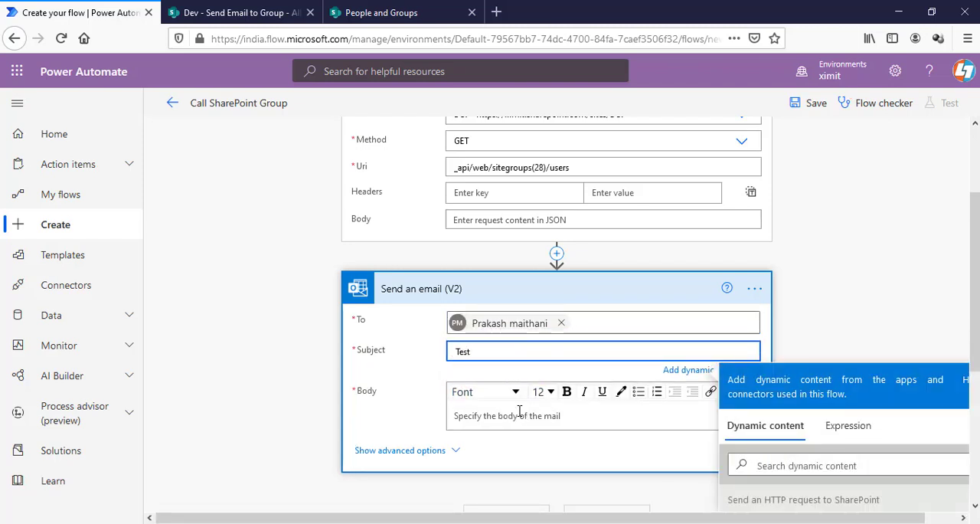
{"action": "type", "text": "Test"}
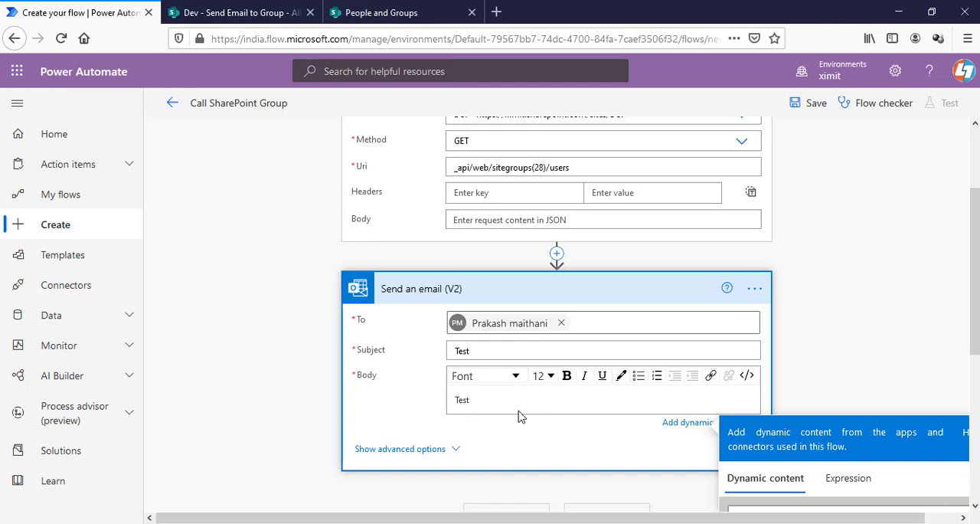
{"action": "left_click", "coordinate": [815, 102]}
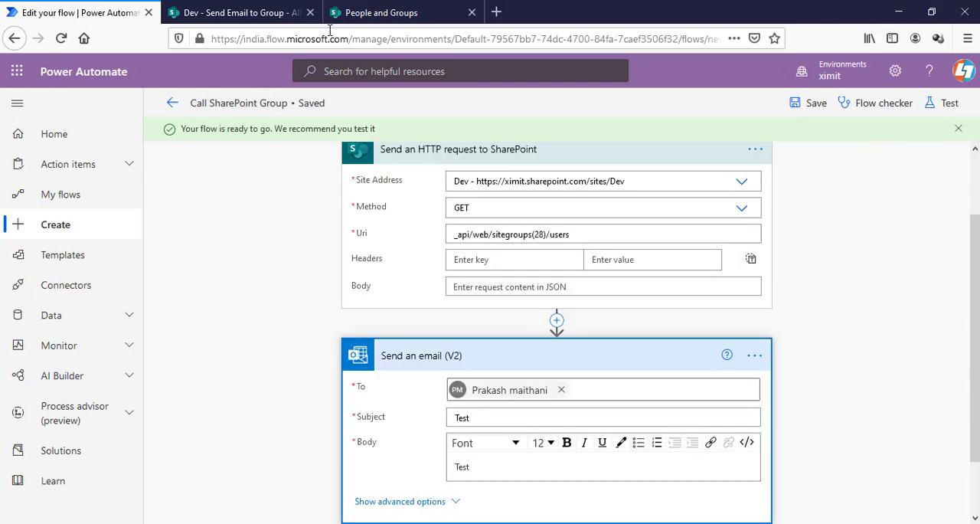
Step: Add an 'Item 1' entry to the Send Email to Group list, then go back to the flow
{"action": "left_click", "coordinate": [237, 12]}
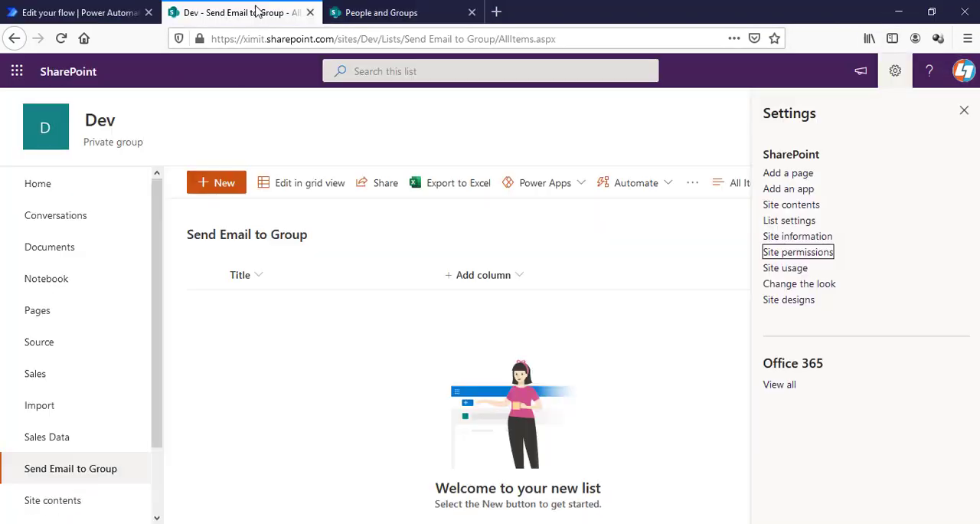
{"action": "left_click", "coordinate": [216, 182]}
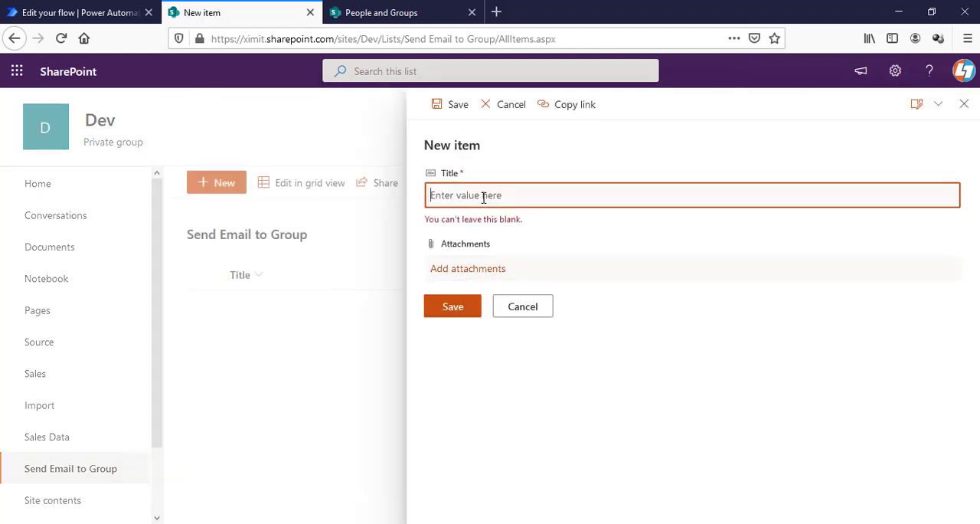
{"action": "type", "text": "Ite"}
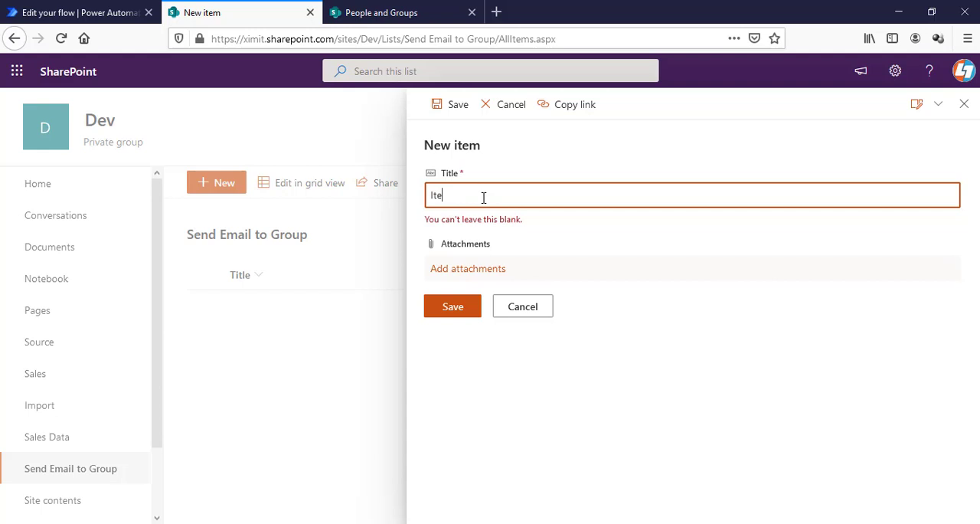
{"action": "type", "text": "m 1"}
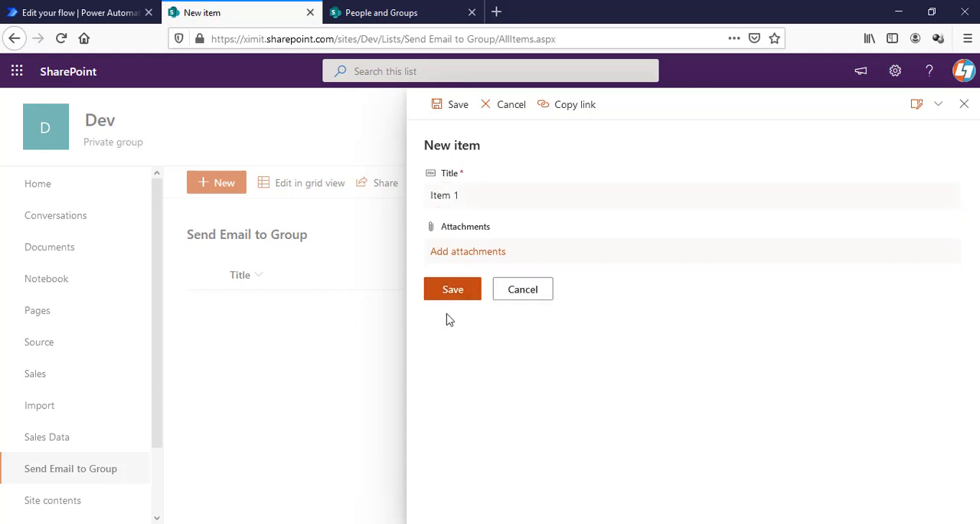
{"action": "left_click", "coordinate": [452, 288]}
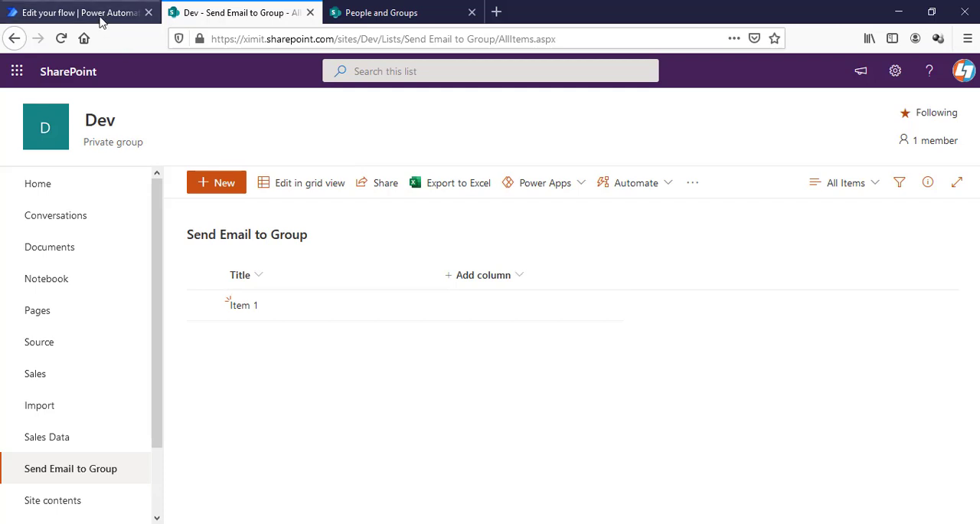
{"action": "left_click", "coordinate": [76, 12]}
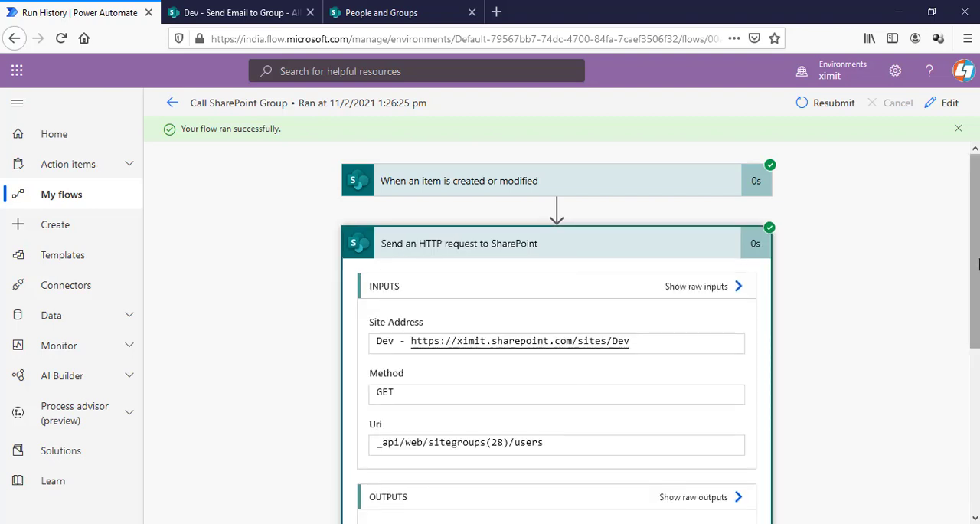
Step: Scroll the run details down to the HTTP request step's outputs
{"action": "scroll", "scroll_direction": "down", "scroll_amount": 3}
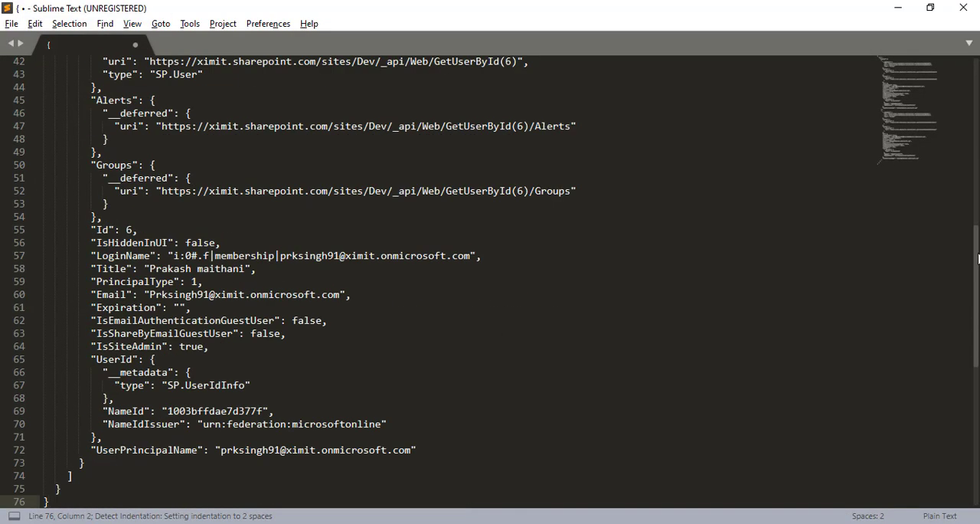
Step: Inspect the users' results array in Sublime Text, then switch back to the run output
{"action": "scroll", "scroll_direction": "up", "scroll_amount": 3}
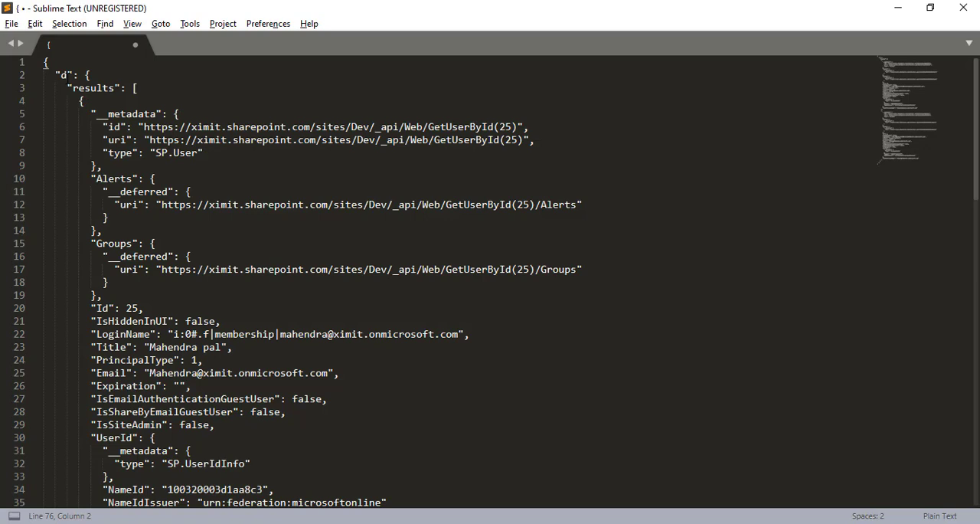
{"action": "left_click", "coordinate": [66, 74]}
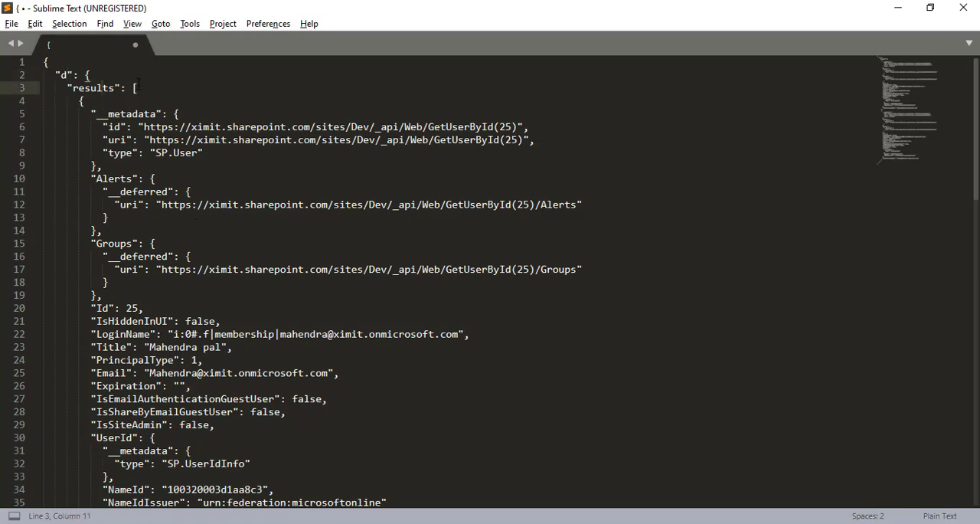
{"action": "left_click", "coordinate": [100, 87]}
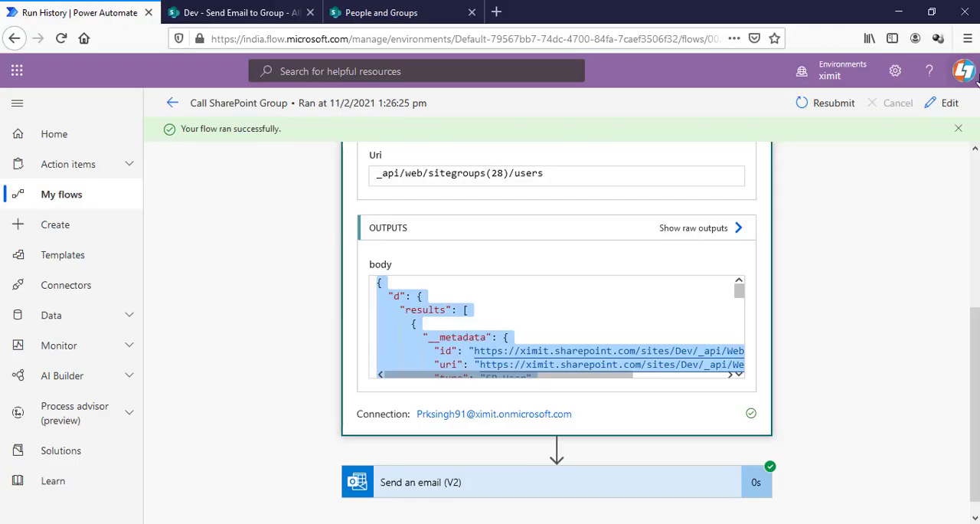
Step: Insert a Data Operation Select action between the HTTP request and the email step
{"action": "left_click", "coordinate": [949, 102]}
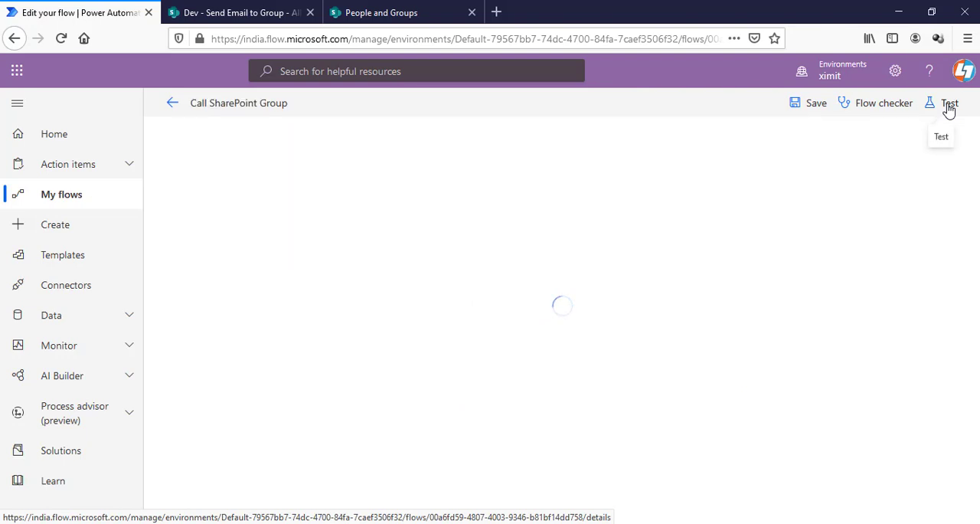
{"action": "left_click", "coordinate": [557, 188]}
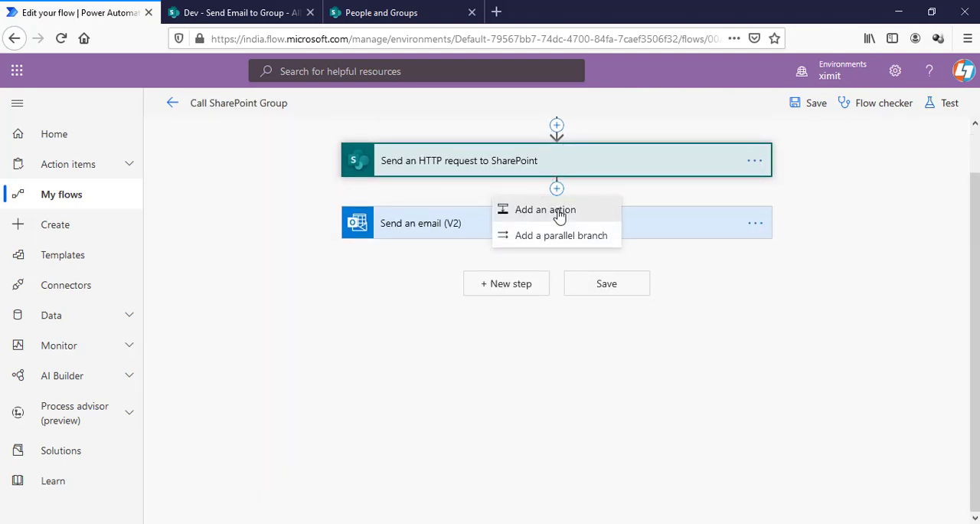
{"action": "left_click", "coordinate": [545, 209]}
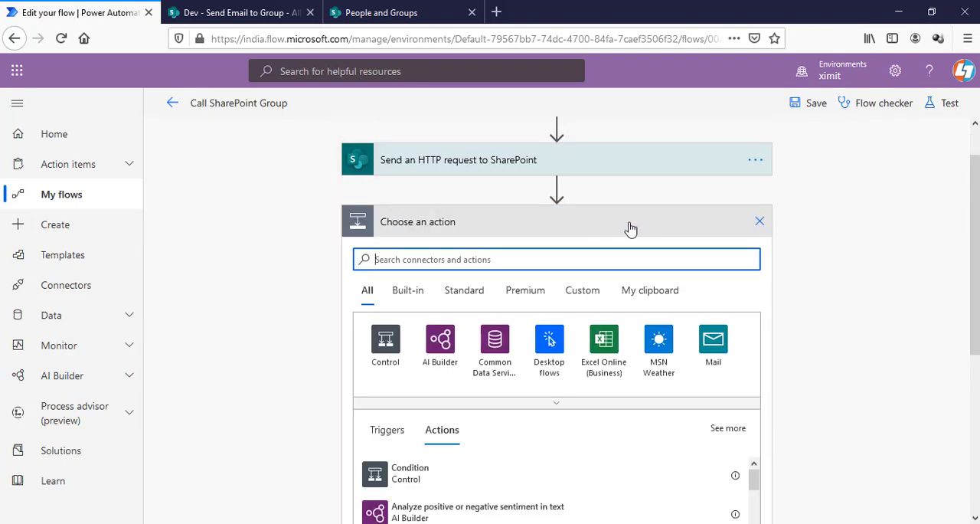
{"action": "type", "text": "s"}
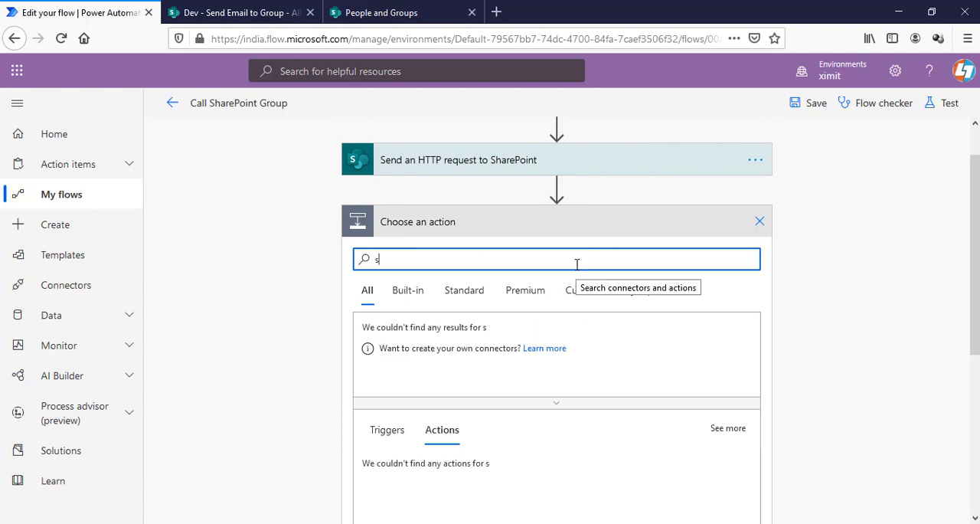
{"action": "type", "text": "elect"}
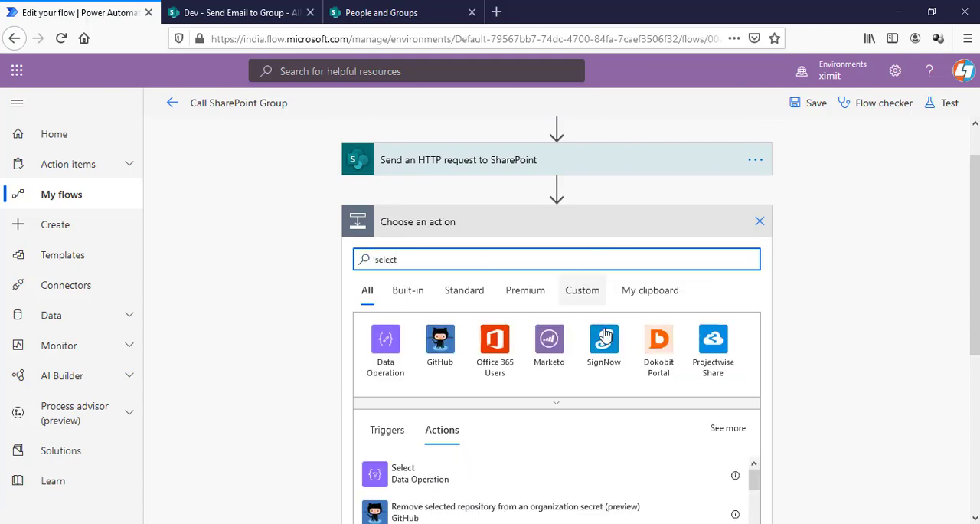
{"action": "left_click", "coordinate": [404, 473]}
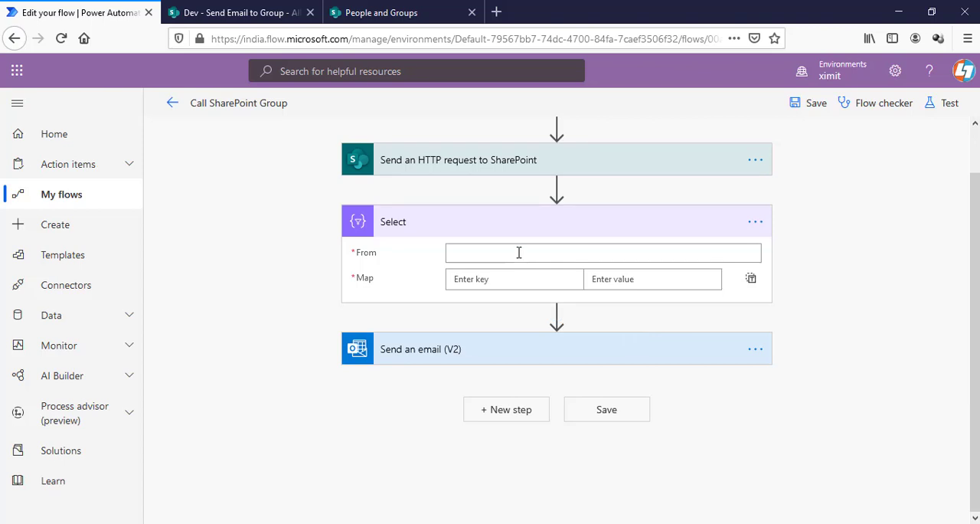
Step: Set the Select step's From to the HTTP request's body
{"action": "left_click", "coordinate": [602, 252]}
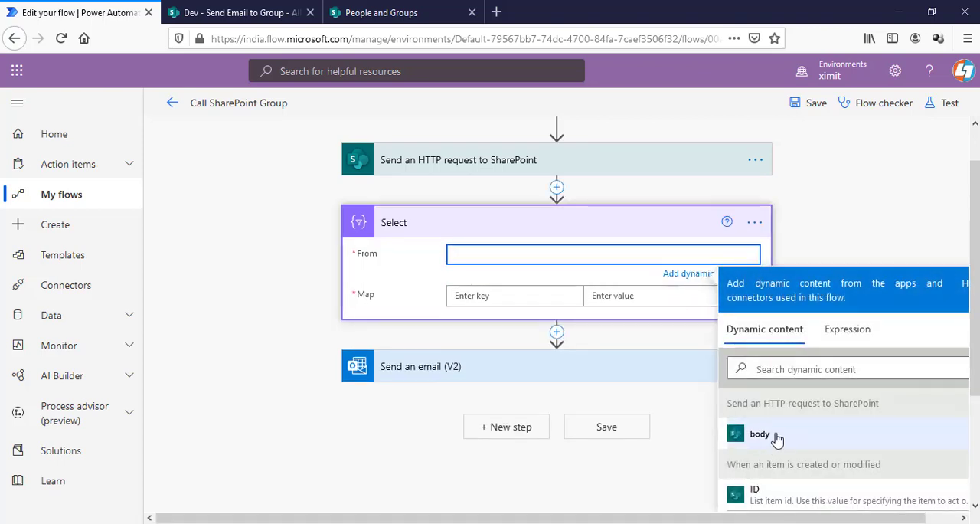
{"action": "mouse_move", "coordinate": [776, 419]}
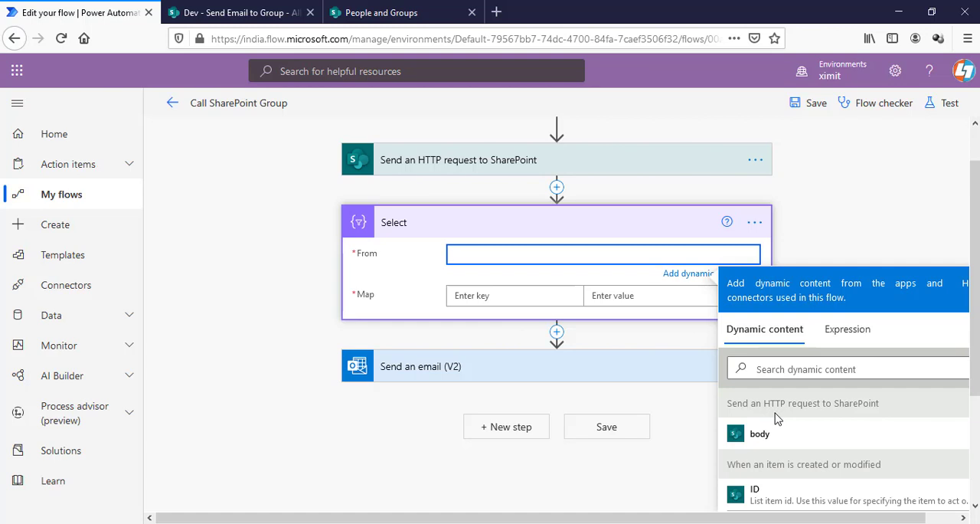
{"action": "left_click", "coordinate": [760, 434]}
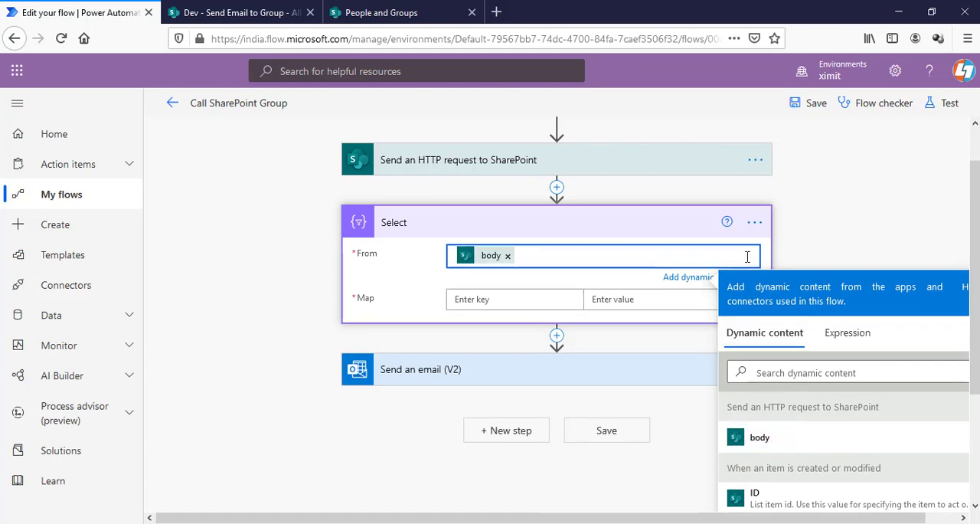
{"action": "left_click", "coordinate": [754, 221]}
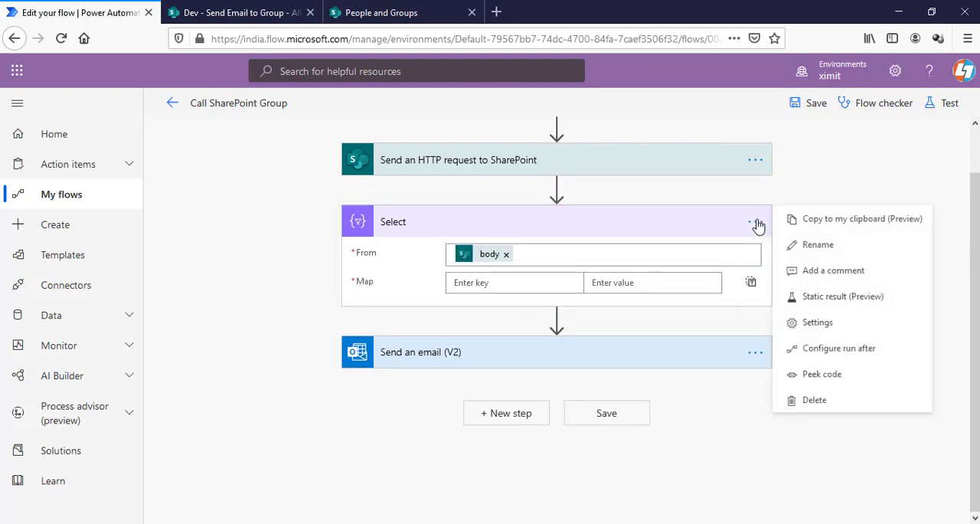
Step: Peek at the Select step's code to view its From expression
{"action": "left_click", "coordinate": [822, 374]}
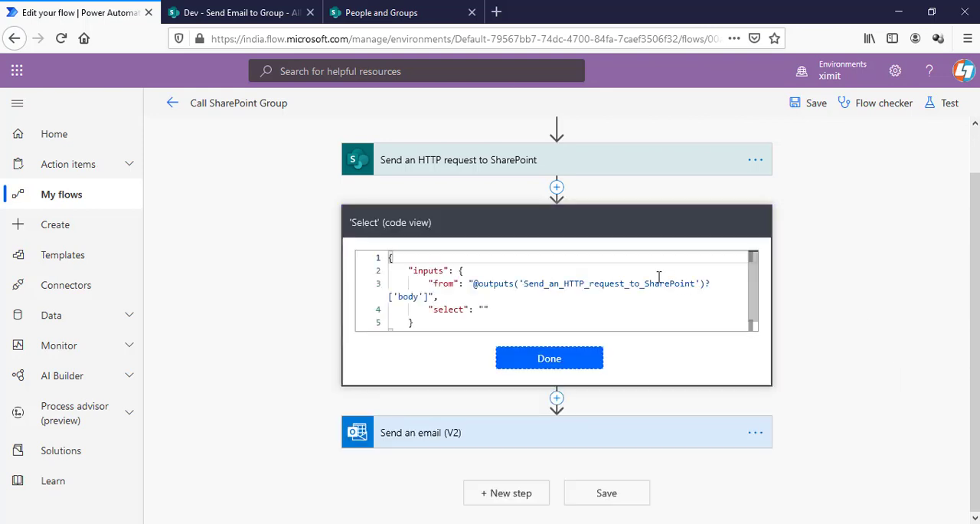
{"action": "mouse_move", "coordinate": [482, 282]}
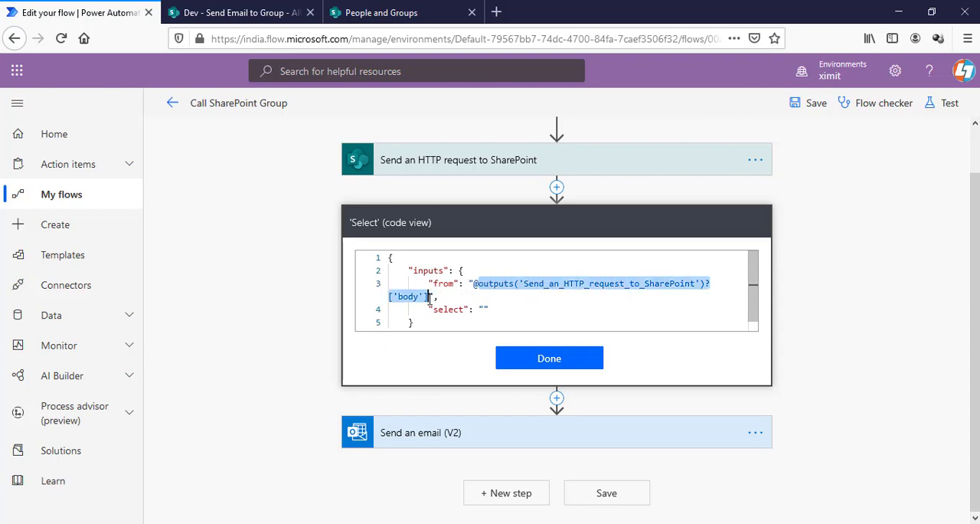
{"action": "mouse_move", "coordinate": [677, 475]}
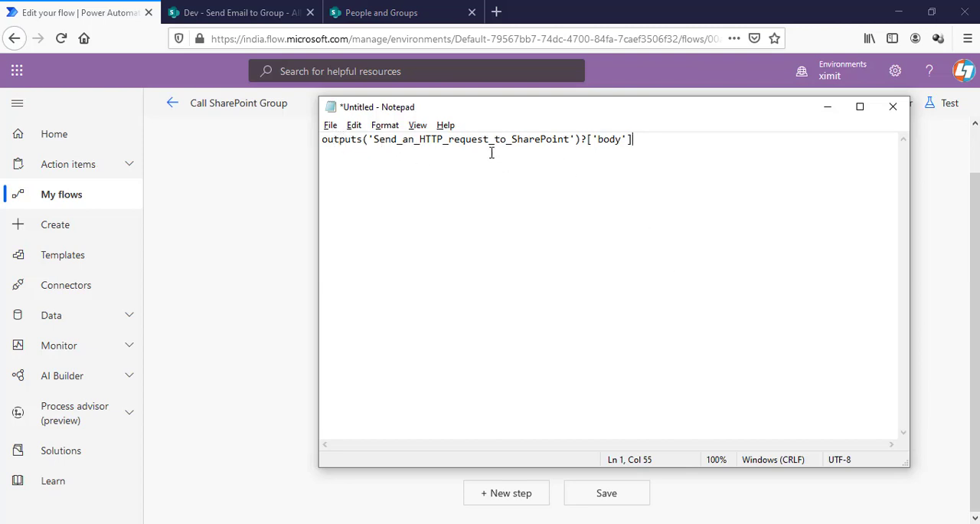
{"action": "mouse_move", "coordinate": [476, 148]}
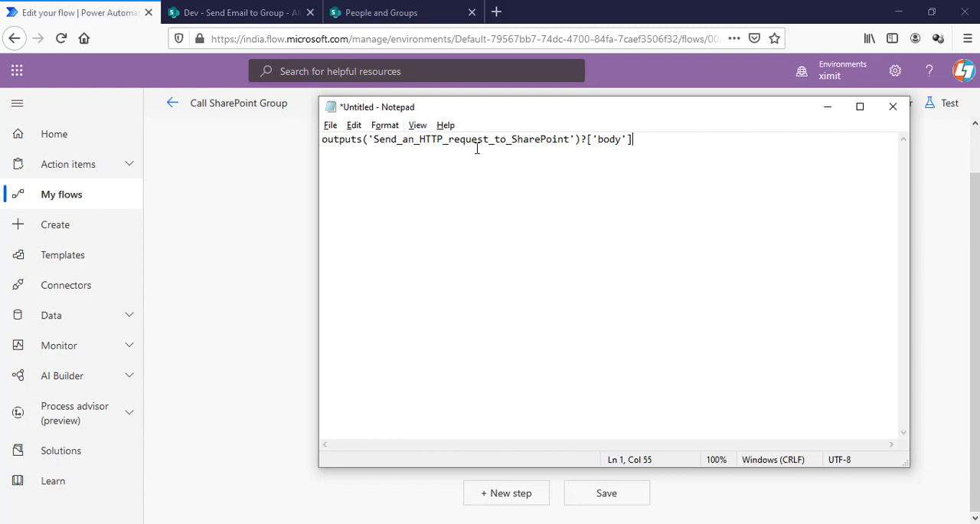
{"action": "mouse_move", "coordinate": [628, 146]}
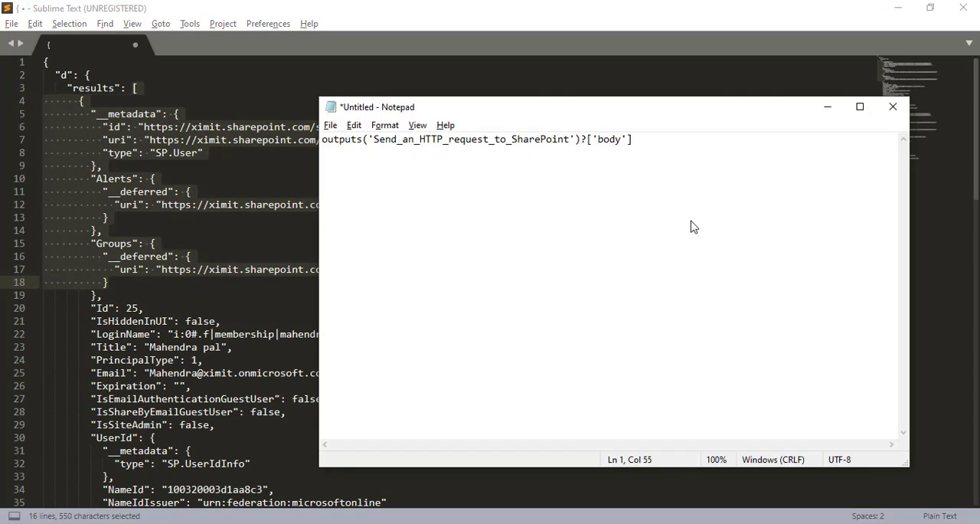
Step: Append ?['d']?['results'] to the pasted body expression in Notepad
{"action": "type", "text": "?"}
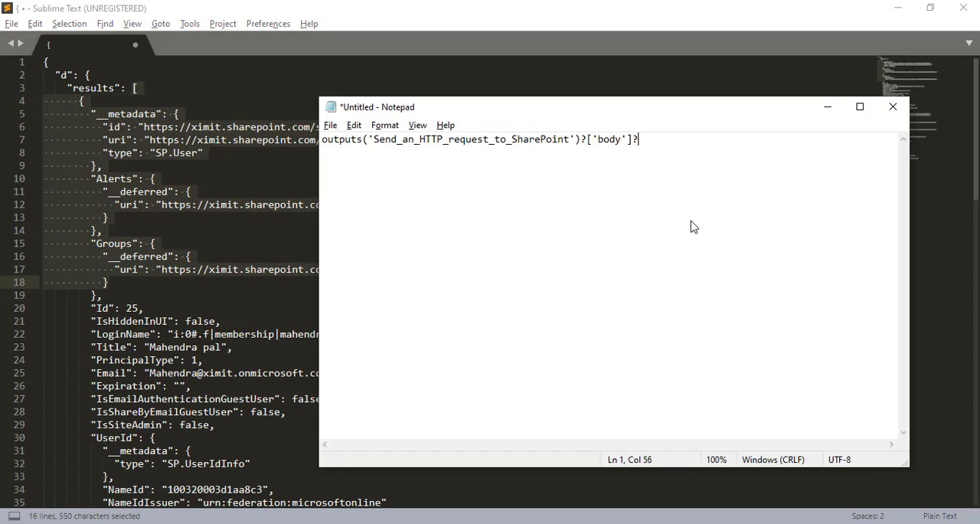
{"action": "type", "text": "['']"}
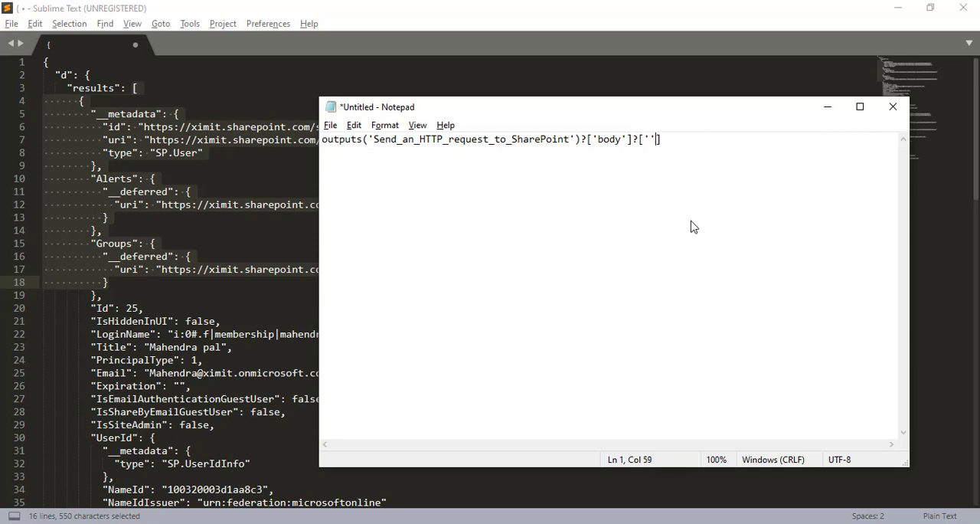
{"action": "type", "text": "d"}
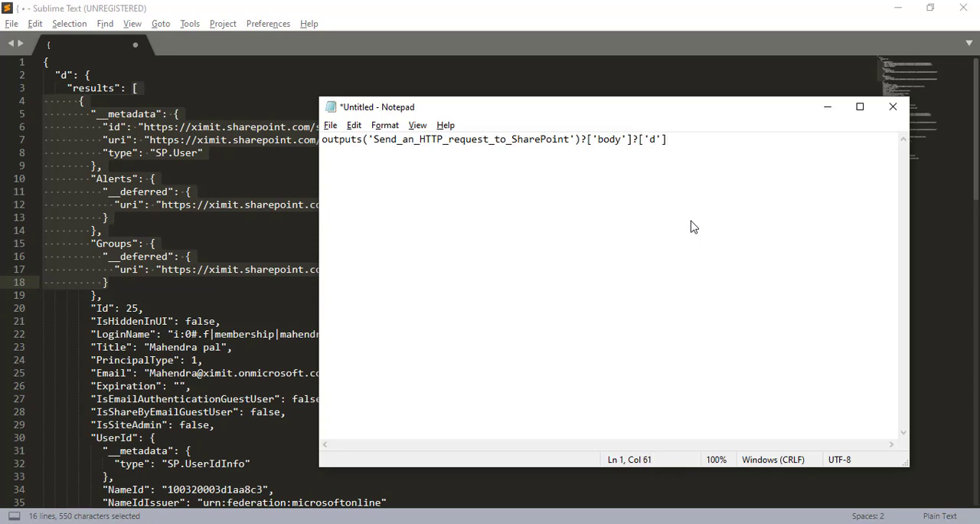
{"action": "type", "text": "?[]"}
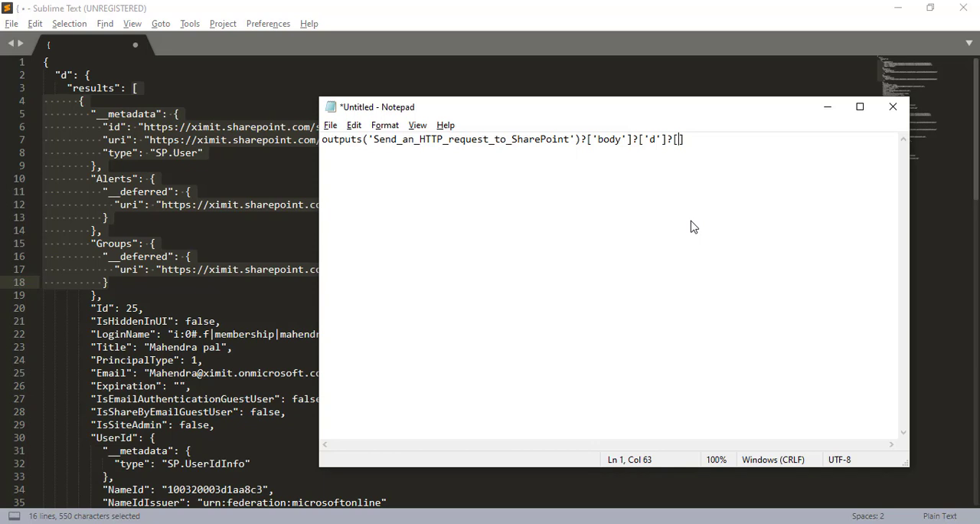
{"action": "type", "text": "'"}
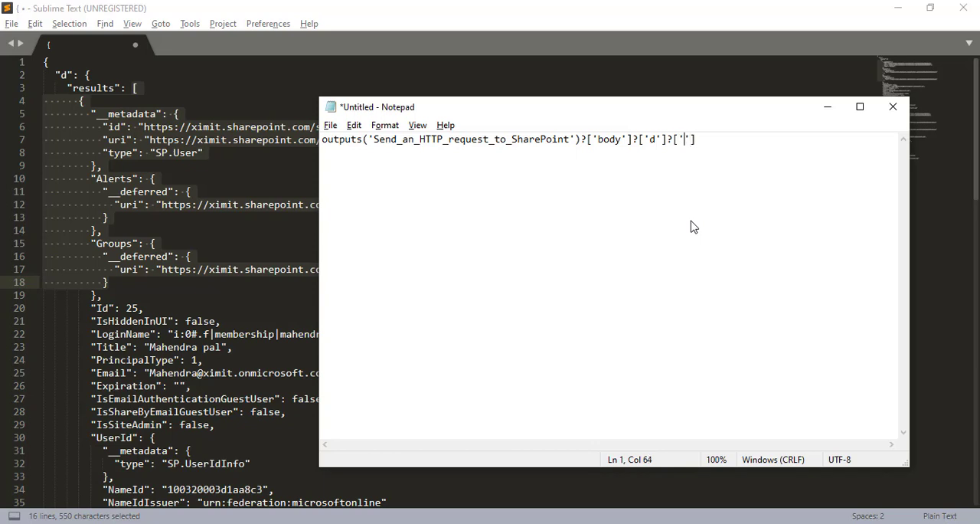
{"action": "type", "text": "res"}
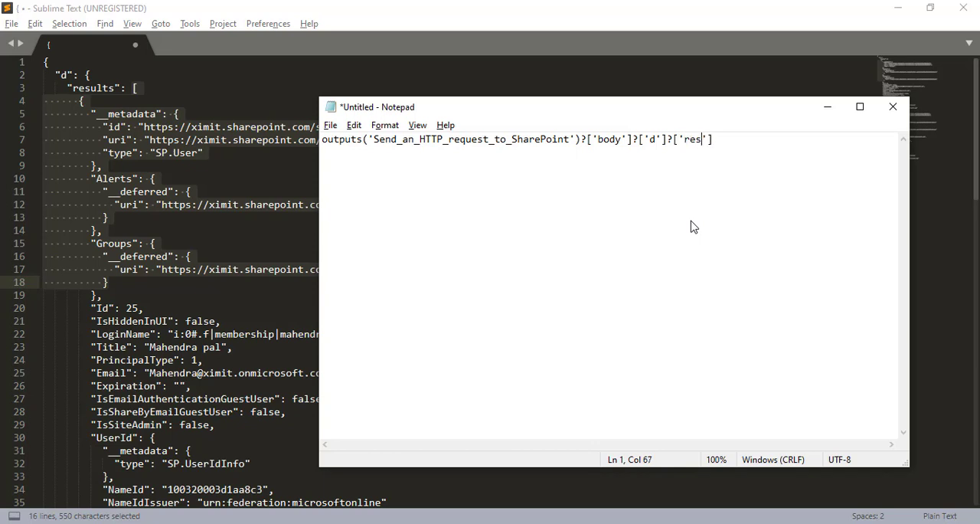
{"action": "type", "text": "ults"}
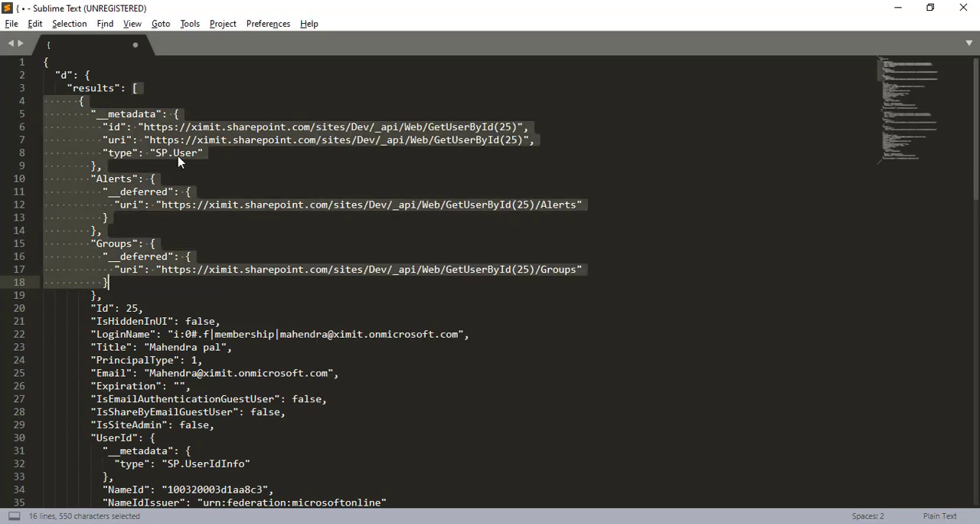
Step: Replace the Select From body token with the pasted d/results expression
{"action": "left_click", "coordinate": [136, 87]}
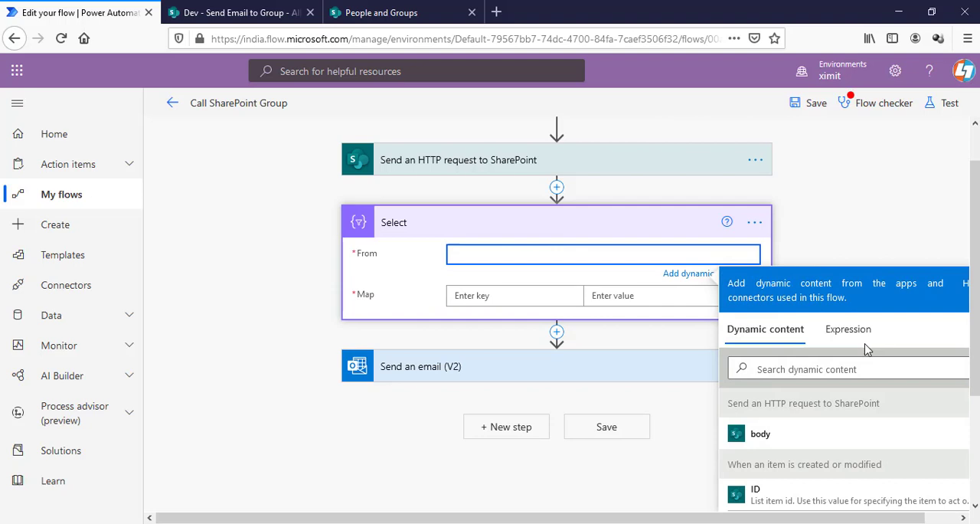
{"action": "left_click", "coordinate": [848, 328]}
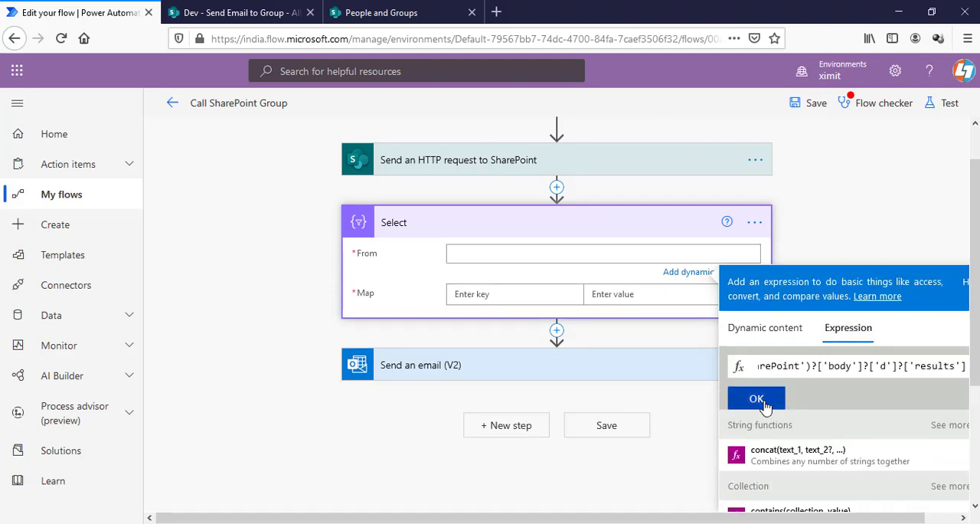
{"action": "left_click", "coordinate": [756, 398]}
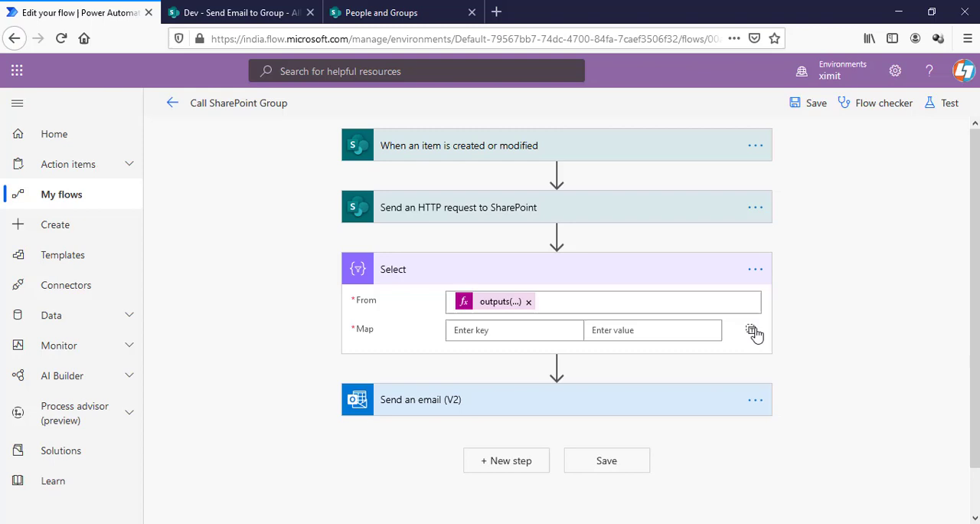
Step: Switch Map to text mode and set it to the expression item()?['Email']
{"action": "left_click", "coordinate": [513, 329]}
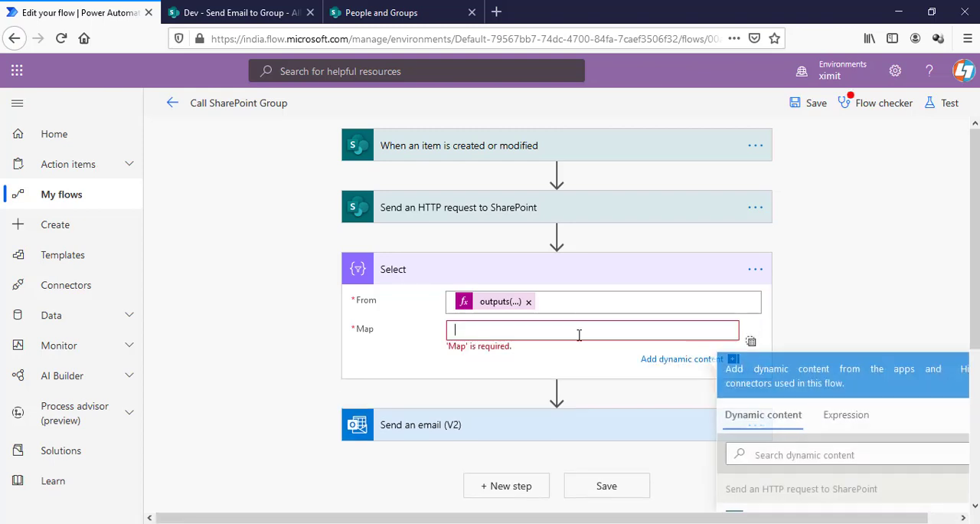
{"action": "left_click", "coordinate": [846, 415]}
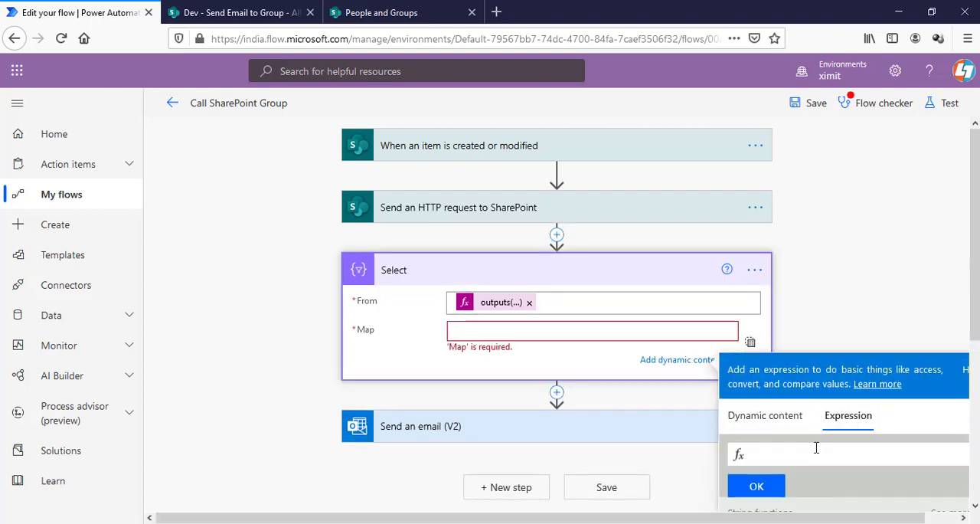
{"action": "type", "text": "item()"}
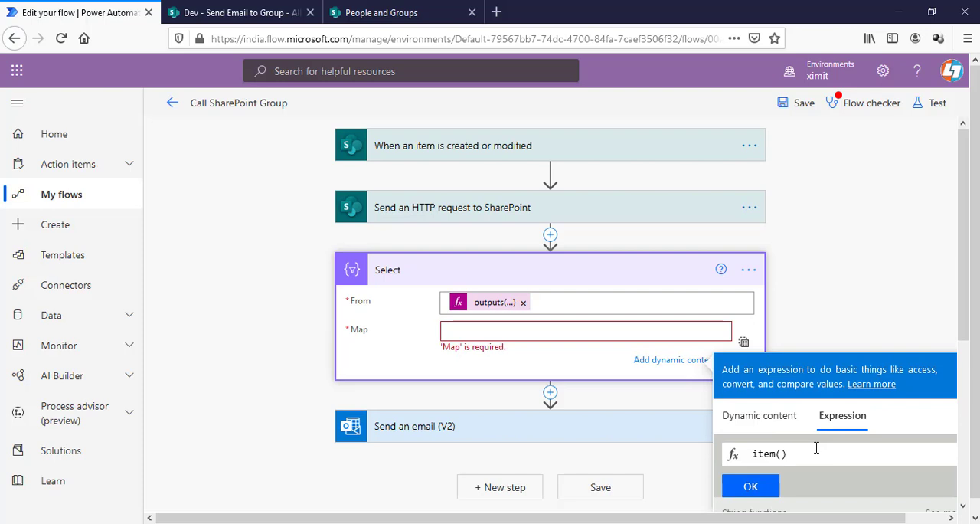
{"action": "type", "text": "?[]"}
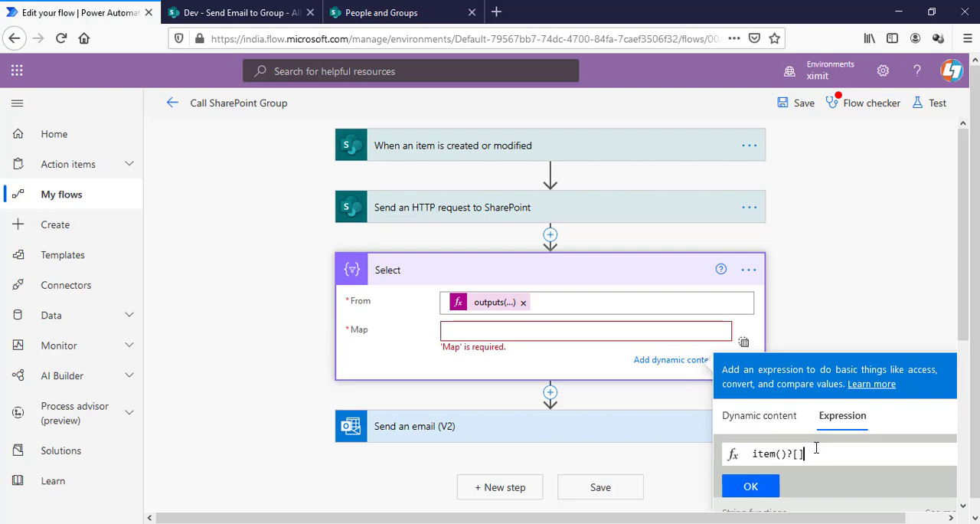
{"action": "type", "text": "''"}
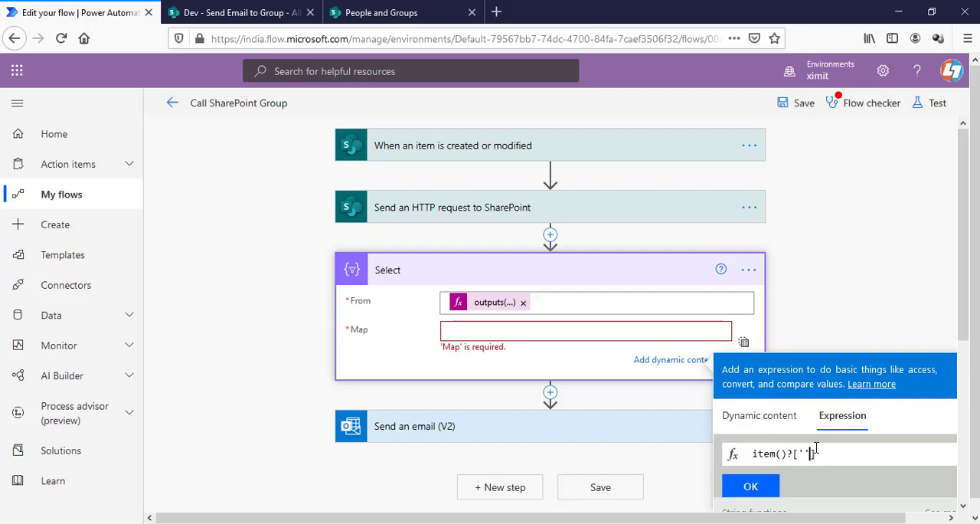
{"action": "type", "text": "Email"}
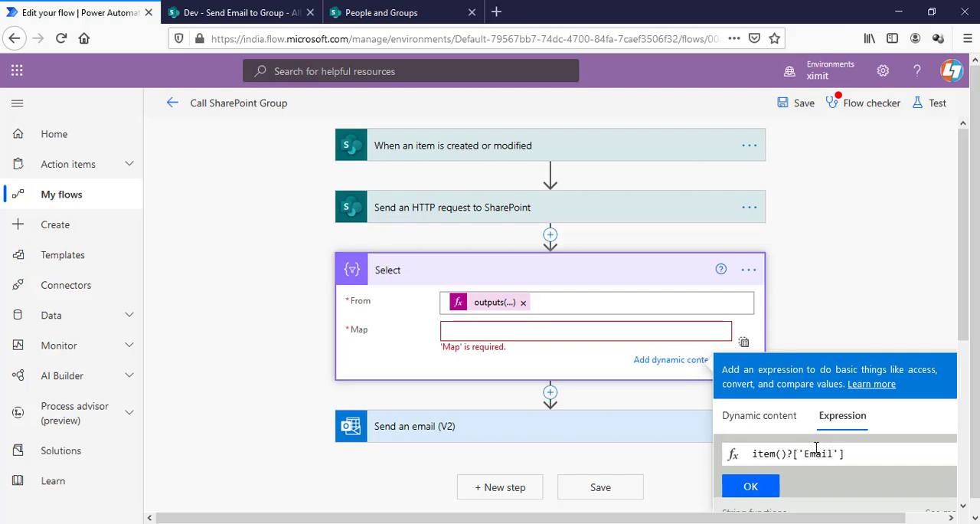
{"action": "left_click", "coordinate": [751, 485]}
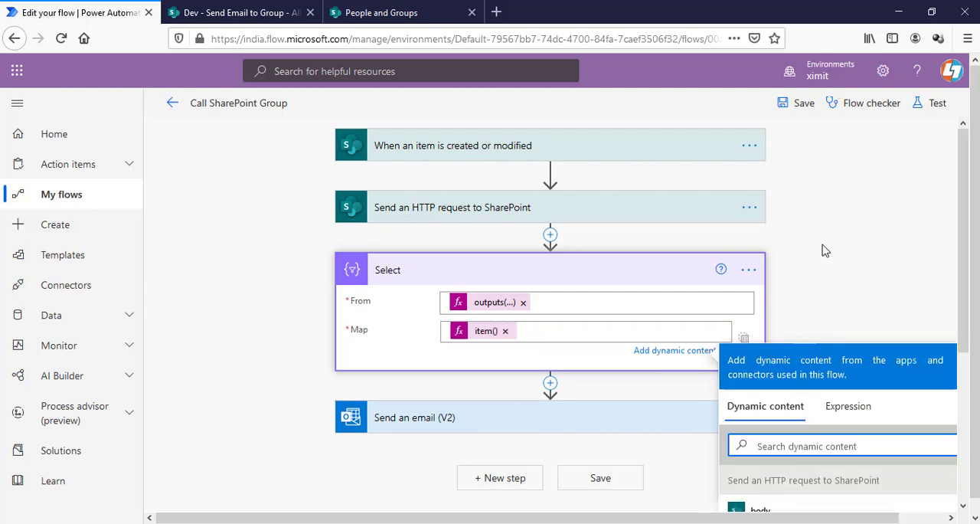
{"action": "left_click", "coordinate": [586, 333]}
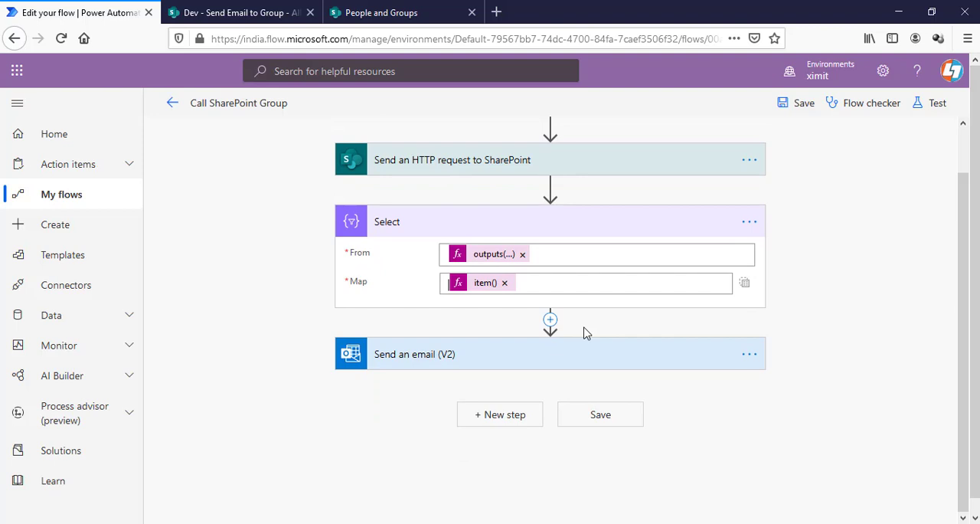
{"action": "left_click", "coordinate": [550, 320]}
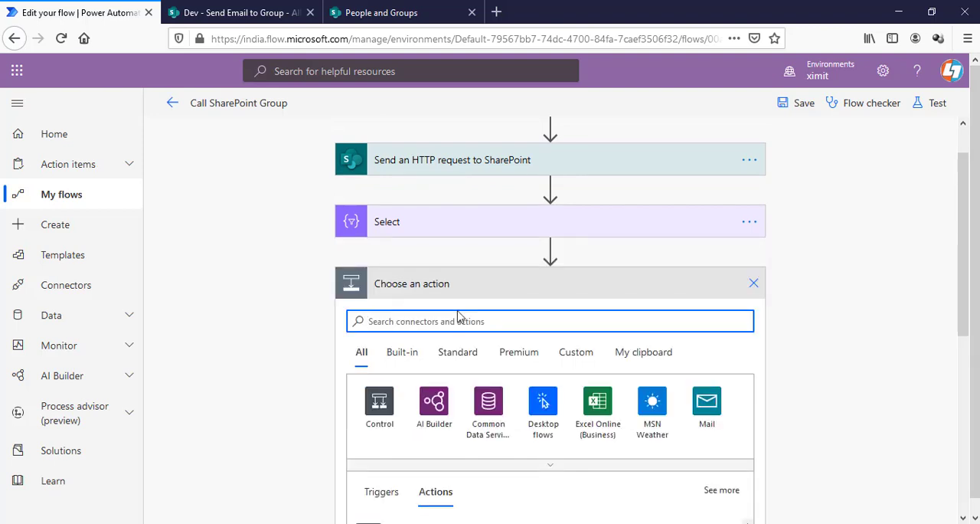
Step: Add a Compose step with input join(Select Output, ';')
{"action": "type", "text": "compose"}
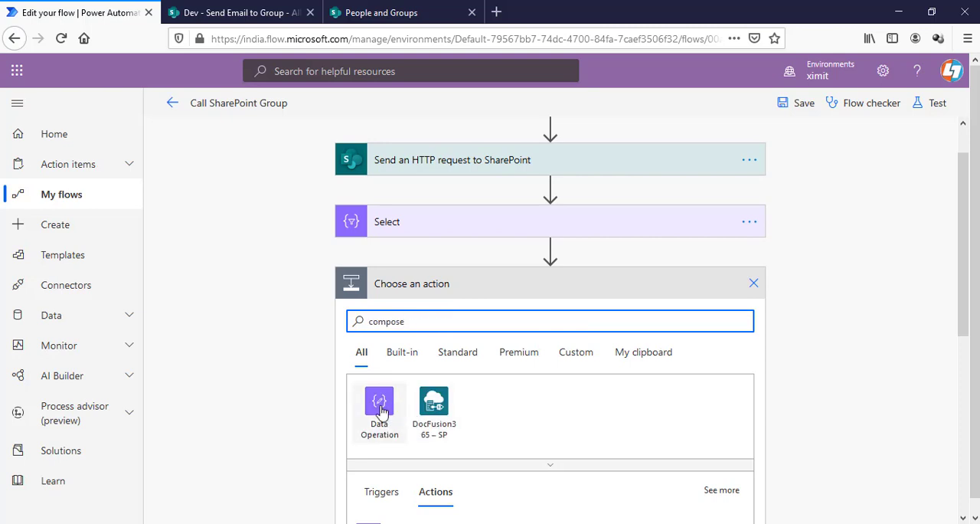
{"action": "left_click", "coordinate": [379, 406]}
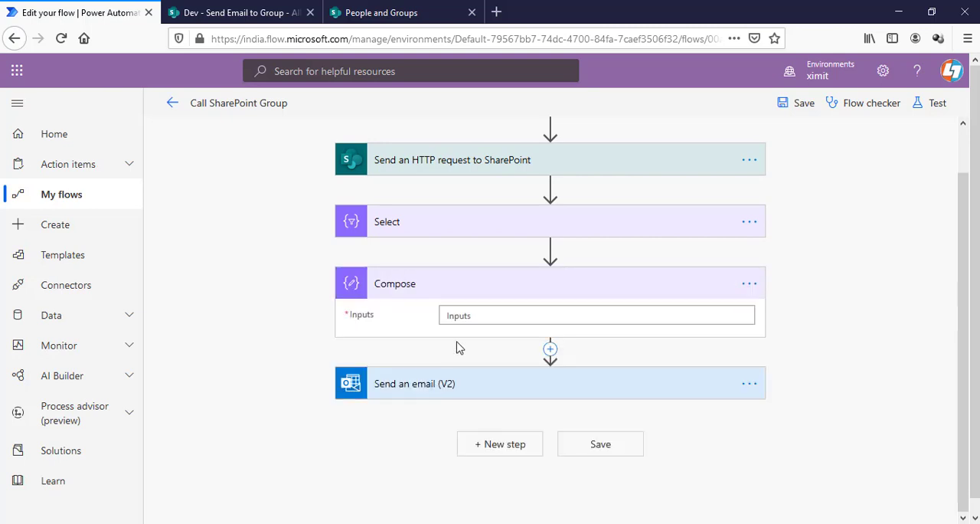
{"action": "left_click", "coordinate": [596, 314]}
{"action": "type", "text": "join"}
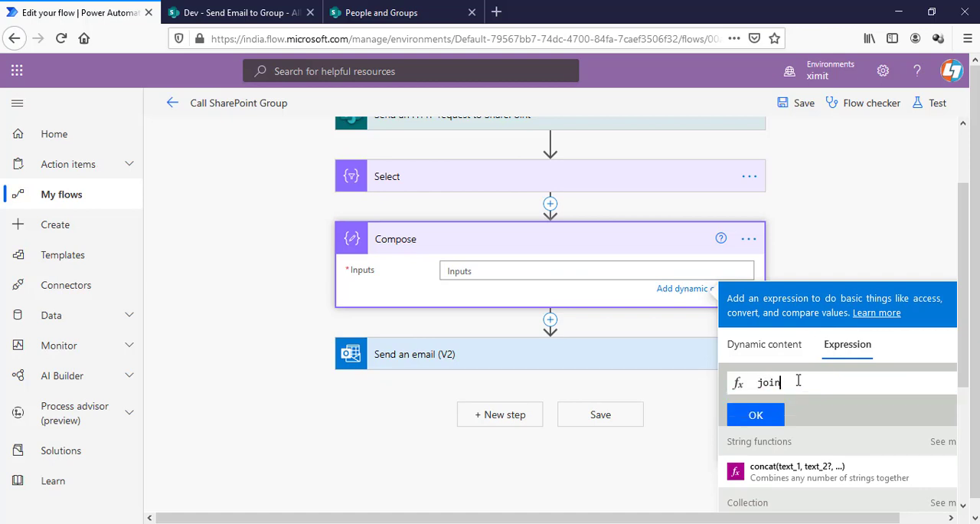
{"action": "type", "text": "()"}
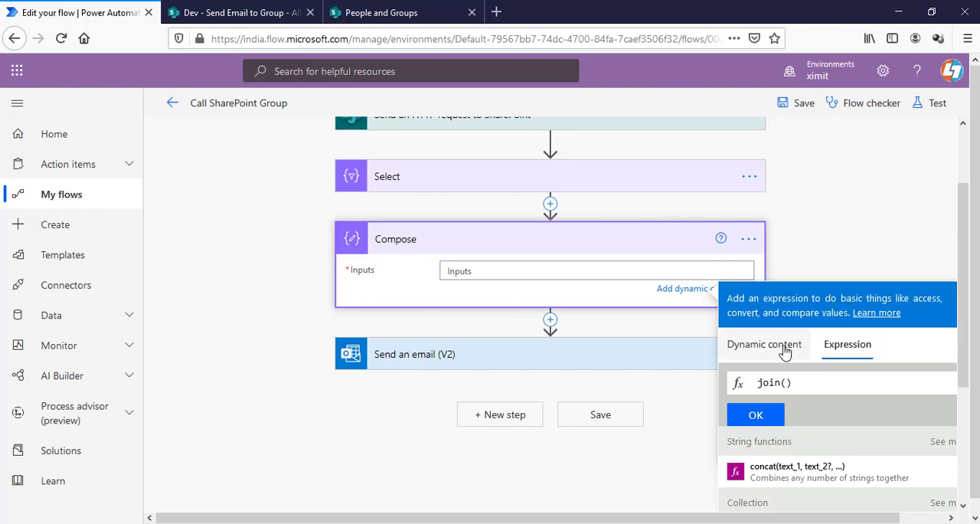
{"action": "left_click", "coordinate": [764, 344]}
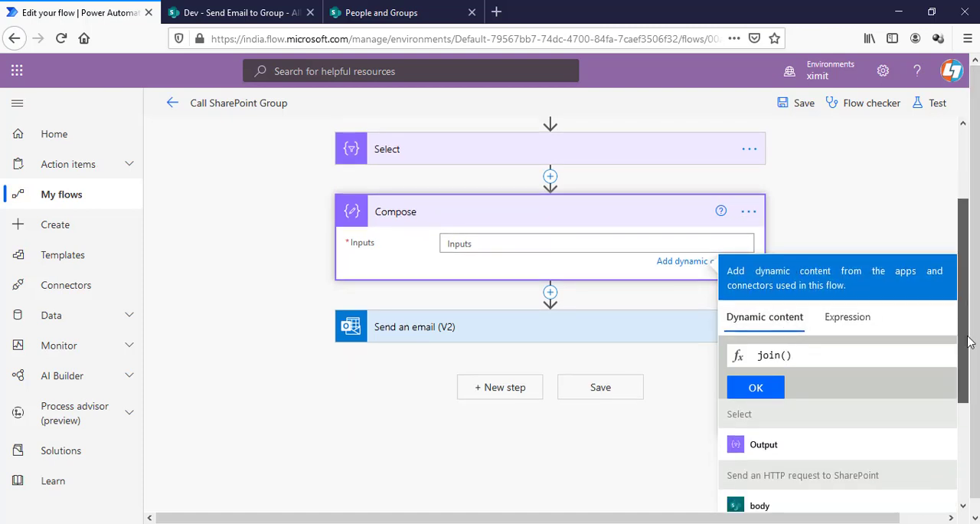
{"action": "left_click", "coordinate": [763, 444]}
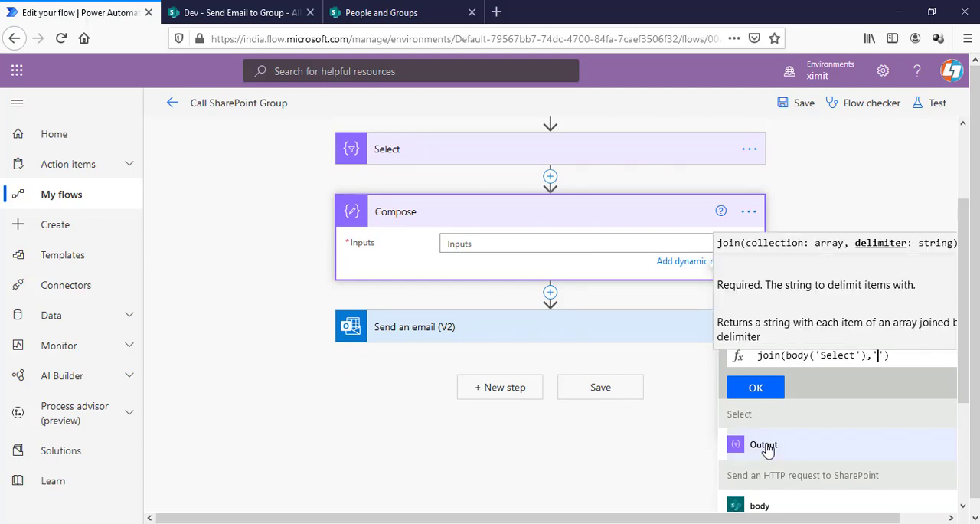
{"action": "type", "text": ";"}
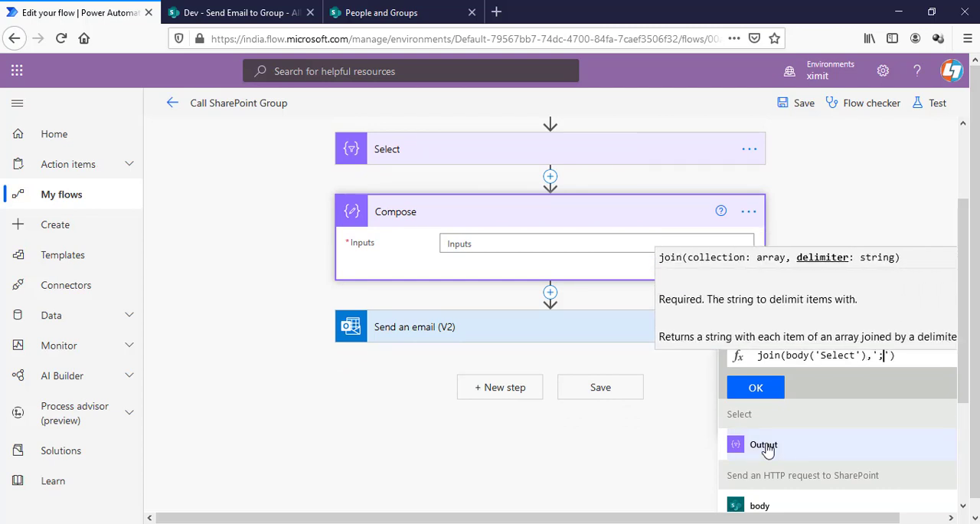
{"action": "left_click", "coordinate": [842, 355]}
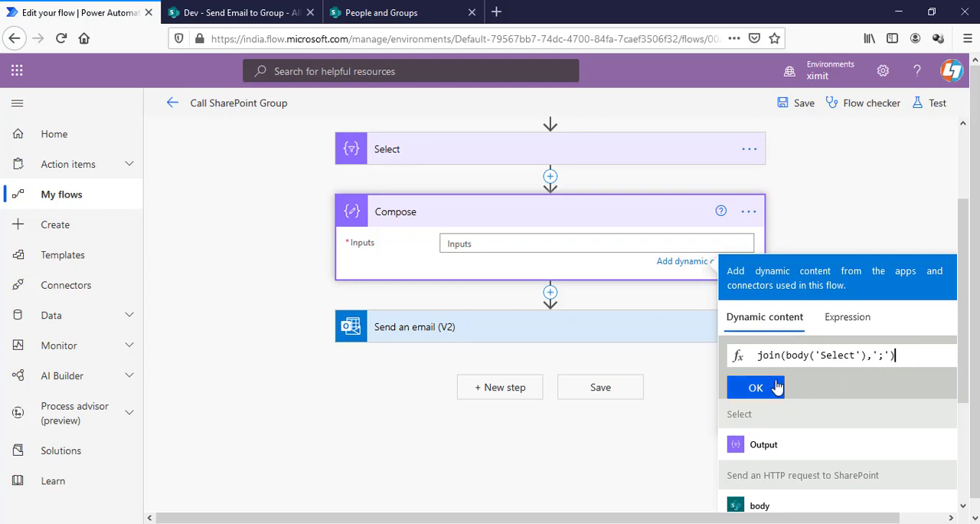
{"action": "left_click", "coordinate": [755, 387]}
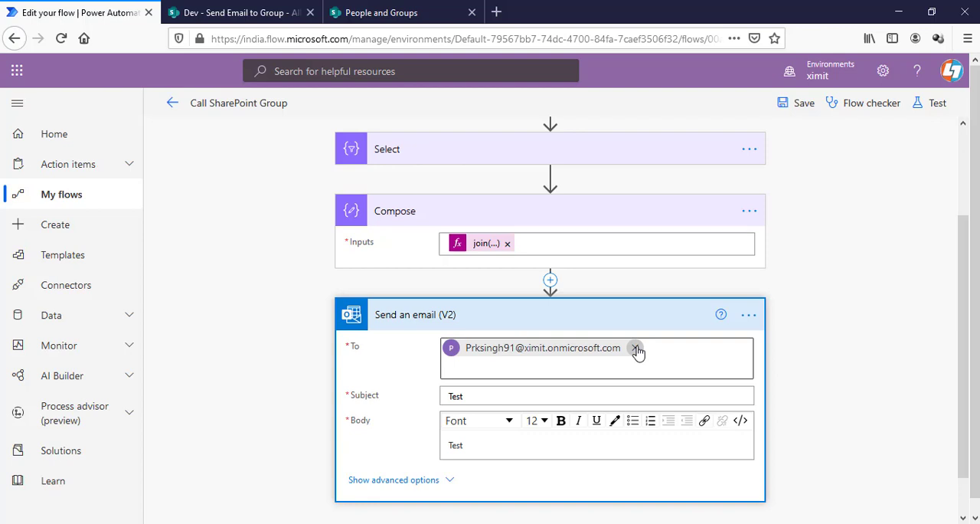
Step: Replace the email's fixed To address with Compose Outputs and save the flow
{"action": "left_click", "coordinate": [636, 348]}
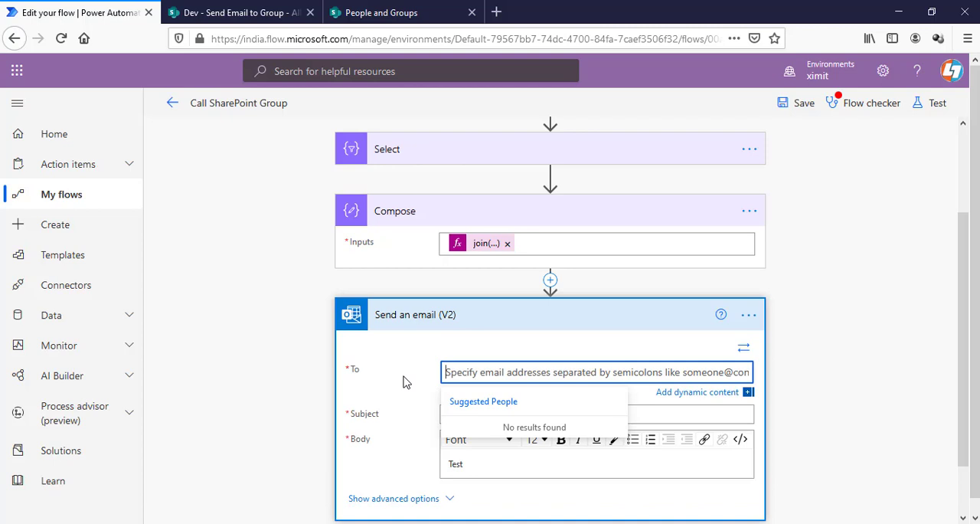
{"action": "scroll", "scroll_direction": "down", "scroll_amount": 3}
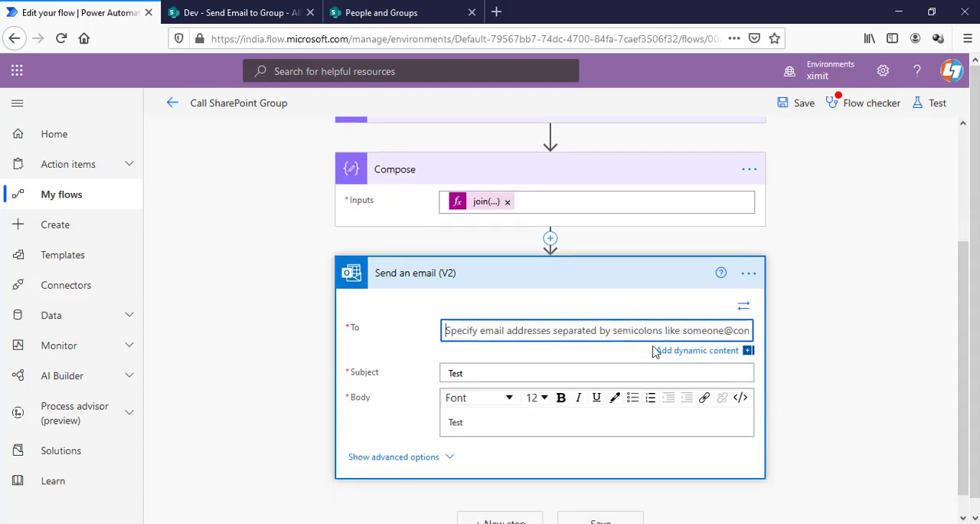
{"action": "left_click", "coordinate": [698, 350]}
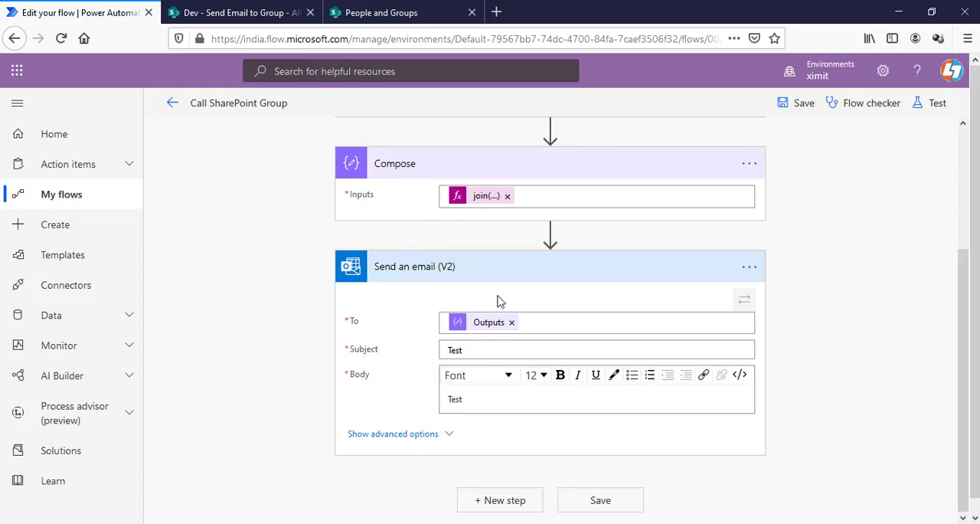
{"action": "mouse_move", "coordinate": [537, 344]}
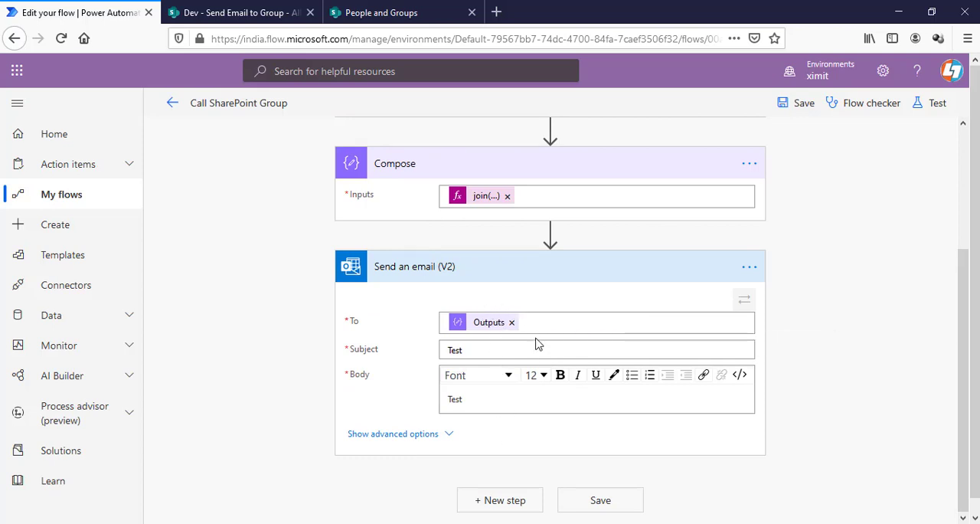
{"action": "mouse_move", "coordinate": [804, 102]}
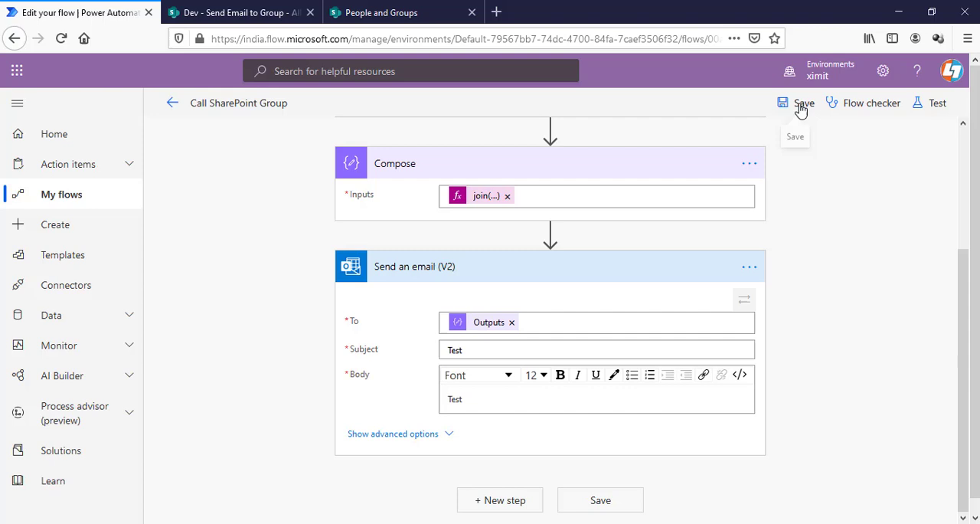
{"action": "left_click", "coordinate": [802, 103]}
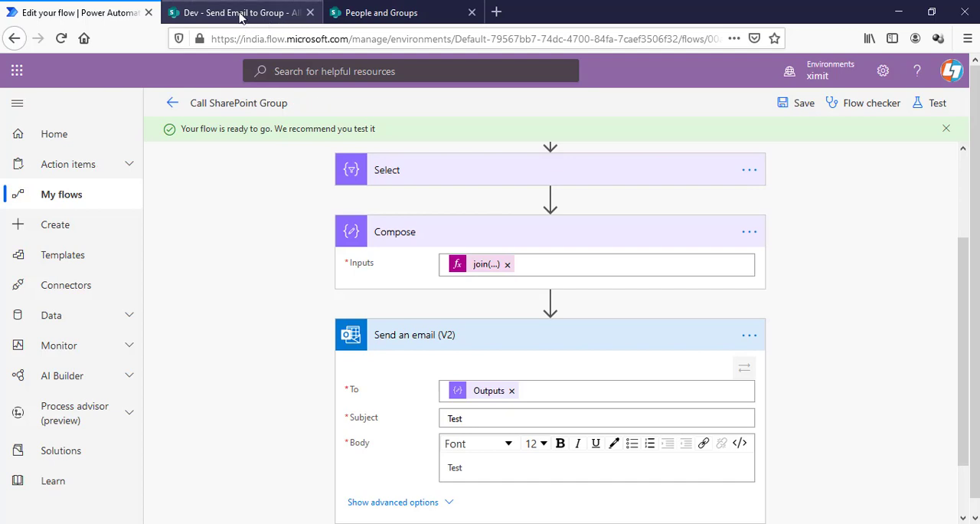
Step: Add 'Item 2' to the Send Email to Group list, then return to the flow editor
{"action": "left_click", "coordinate": [237, 12]}
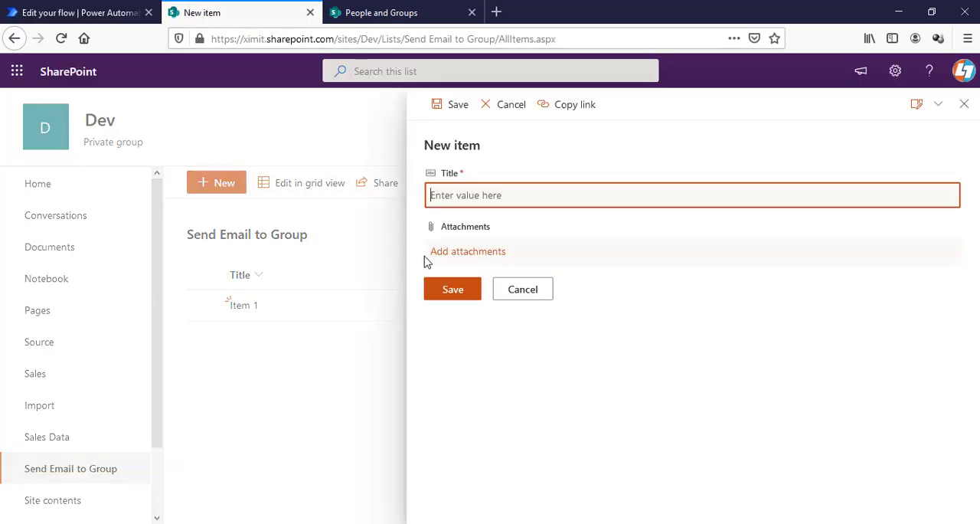
{"action": "type", "text": "Item 2"}
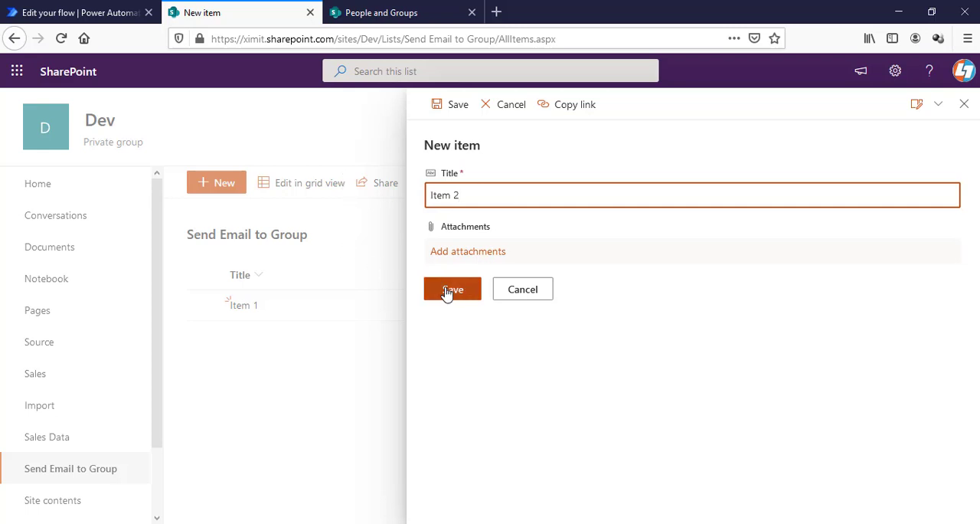
{"action": "left_click", "coordinate": [451, 289]}
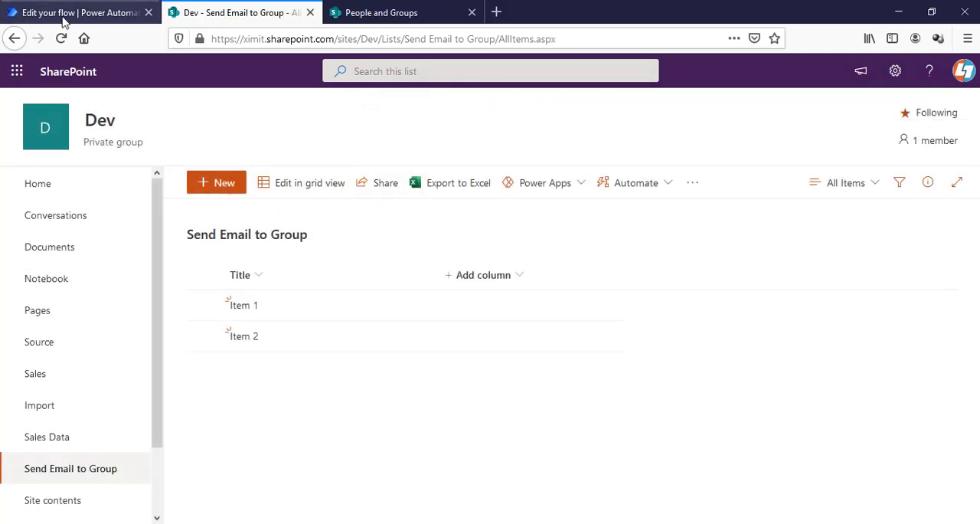
{"action": "left_click", "coordinate": [77, 12]}
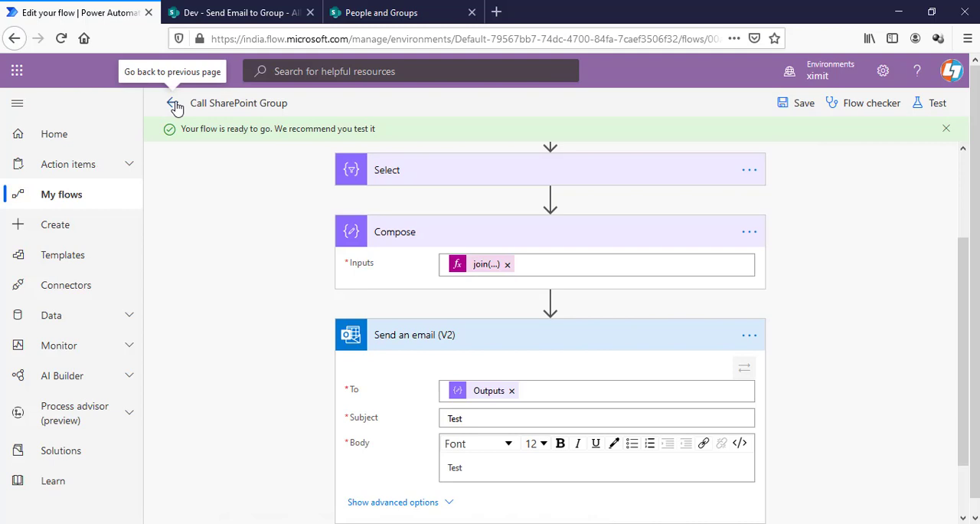
Step: Open the latest 1:31 PM run from the flow's run history
{"action": "left_click", "coordinate": [175, 103]}
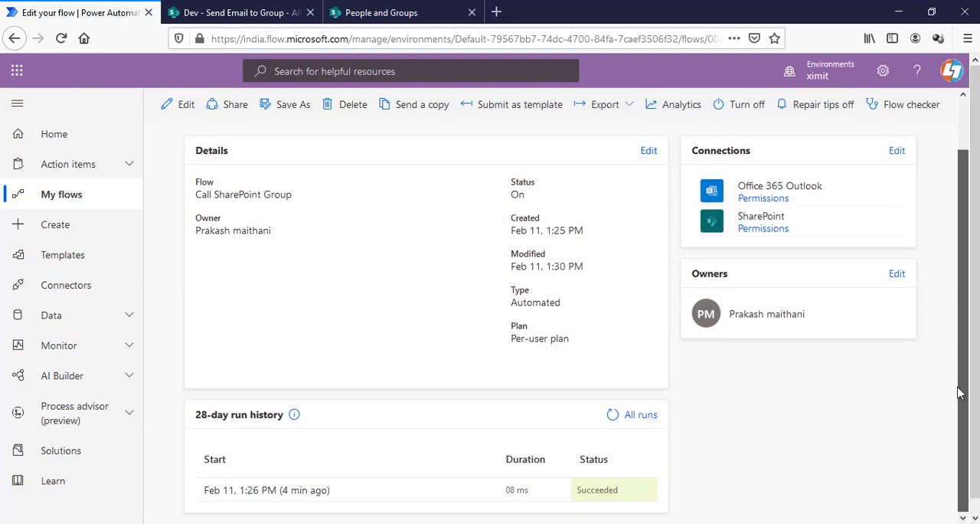
{"action": "mouse_move", "coordinate": [300, 489]}
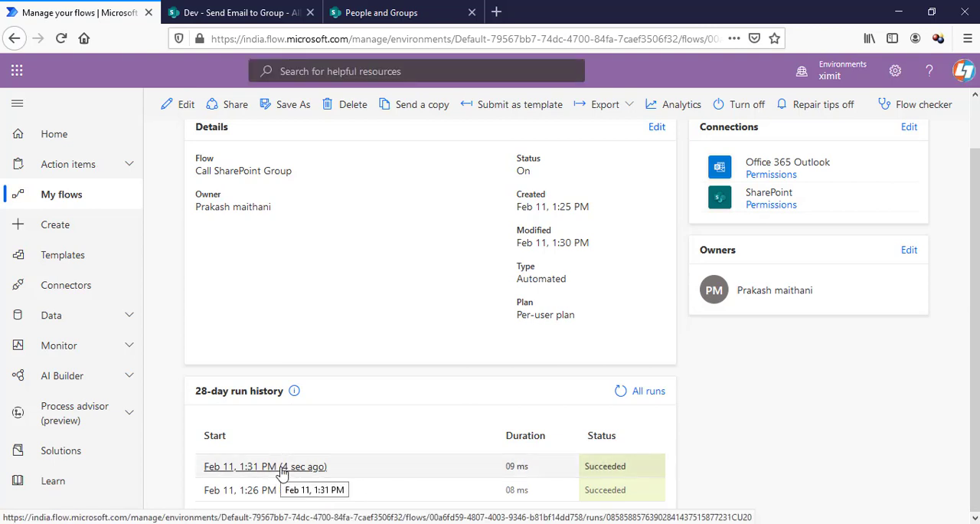
{"action": "left_click", "coordinate": [265, 466]}
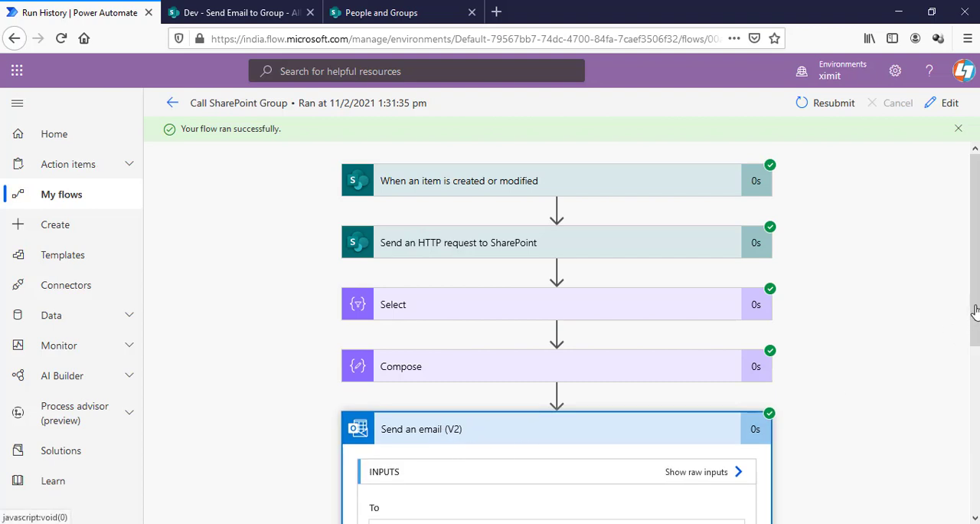
{"action": "scroll", "scroll_direction": "down", "scroll_amount": 3}
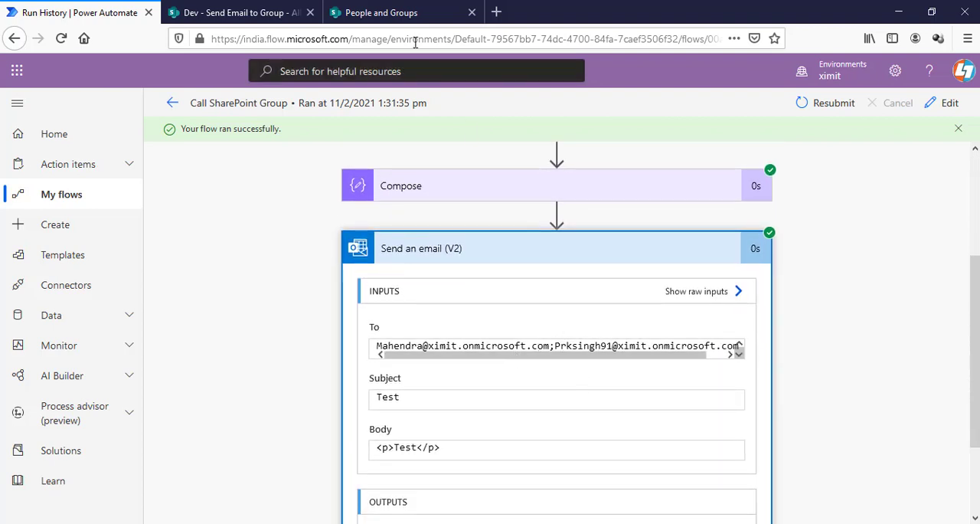
{"action": "mouse_move", "coordinate": [290, 205]}
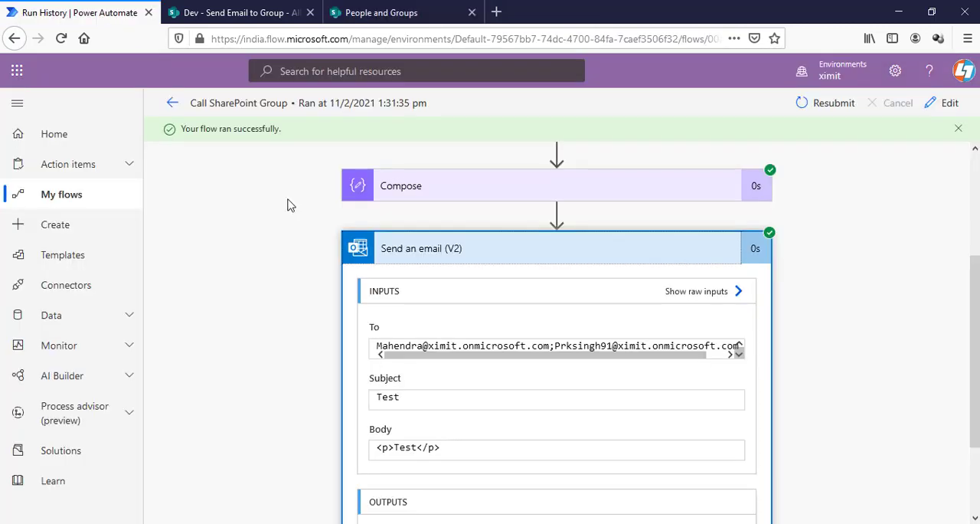
{"action": "mouse_move", "coordinate": [856, 318]}
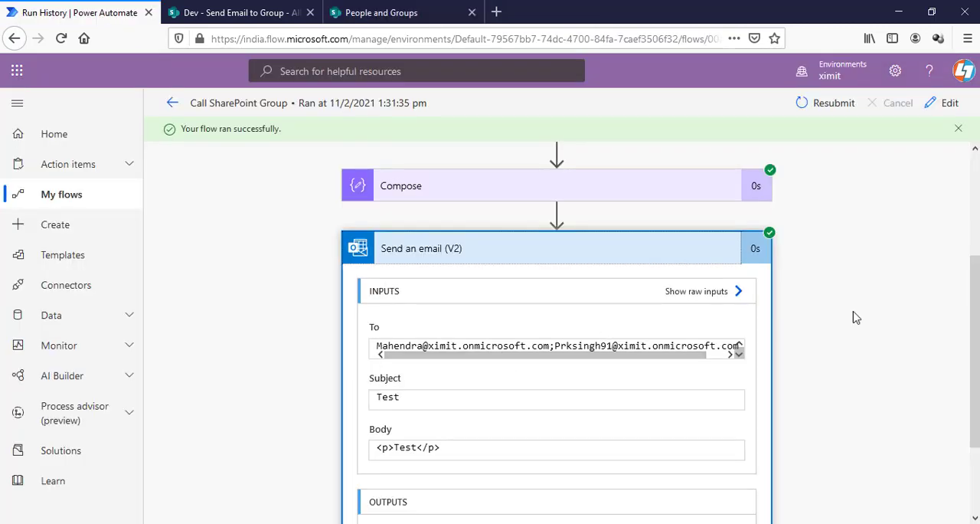
{"action": "scroll", "scroll_direction": "up", "scroll_amount": 3}
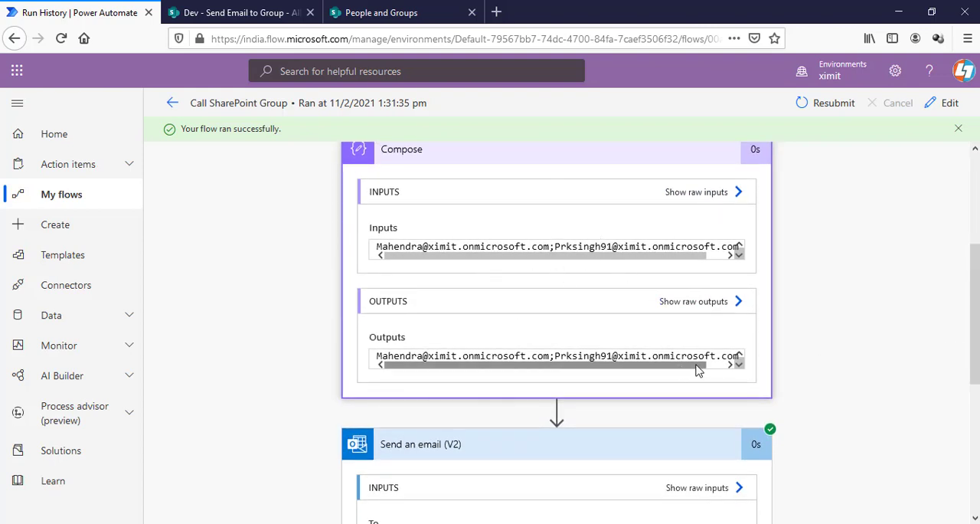
{"action": "scroll", "scroll_direction": "up", "scroll_amount": 3}
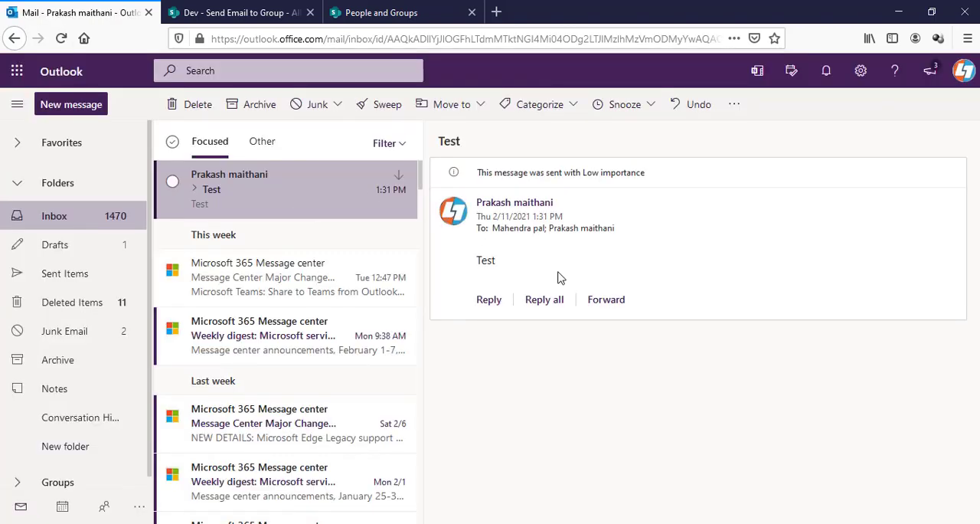
{"action": "mouse_move", "coordinate": [516, 234]}
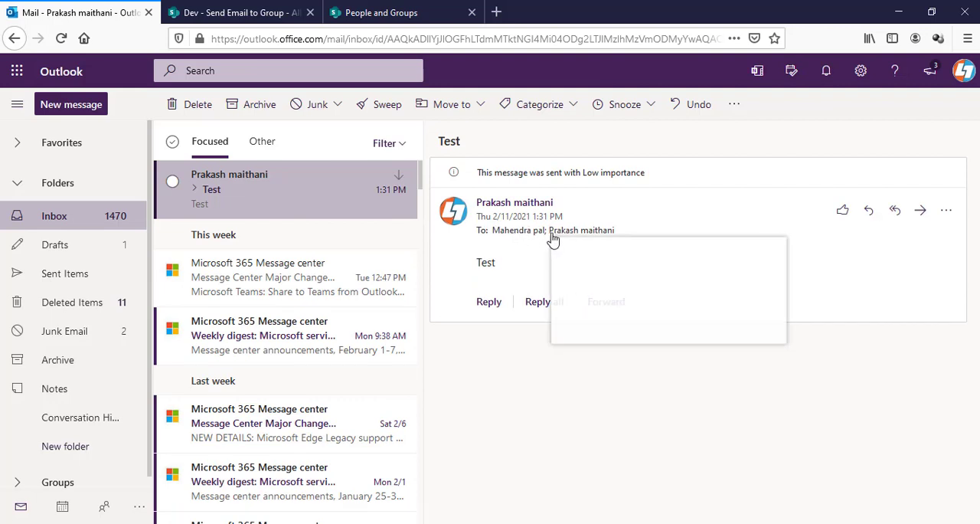
{"action": "mouse_move", "coordinate": [238, 12]}
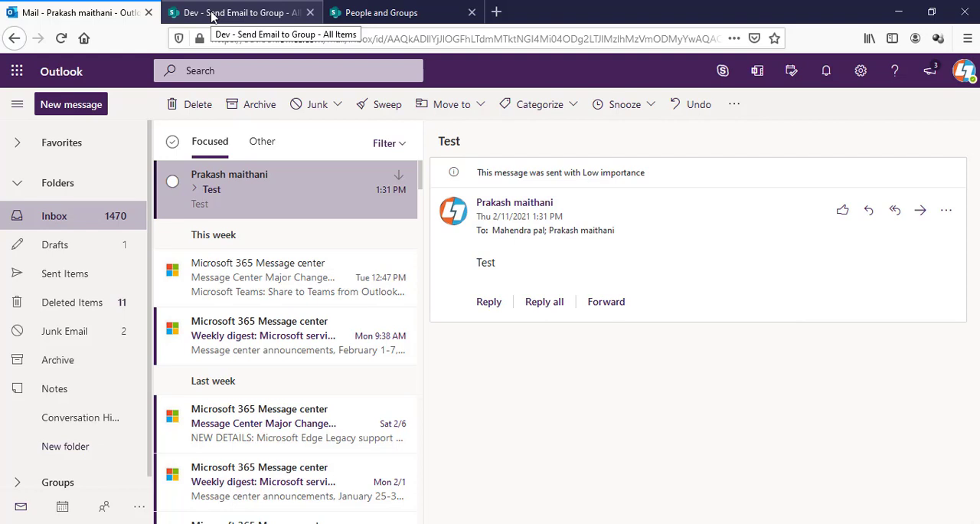
Step: Return to the Send Email to Group SharePoint list tab
{"action": "left_click", "coordinate": [237, 12]}
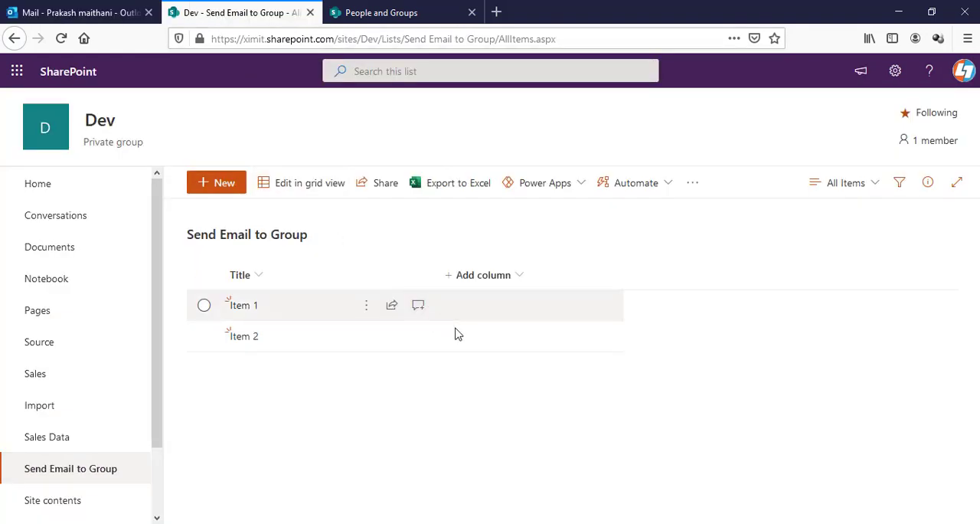
{"action": "mouse_move", "coordinate": [693, 343]}
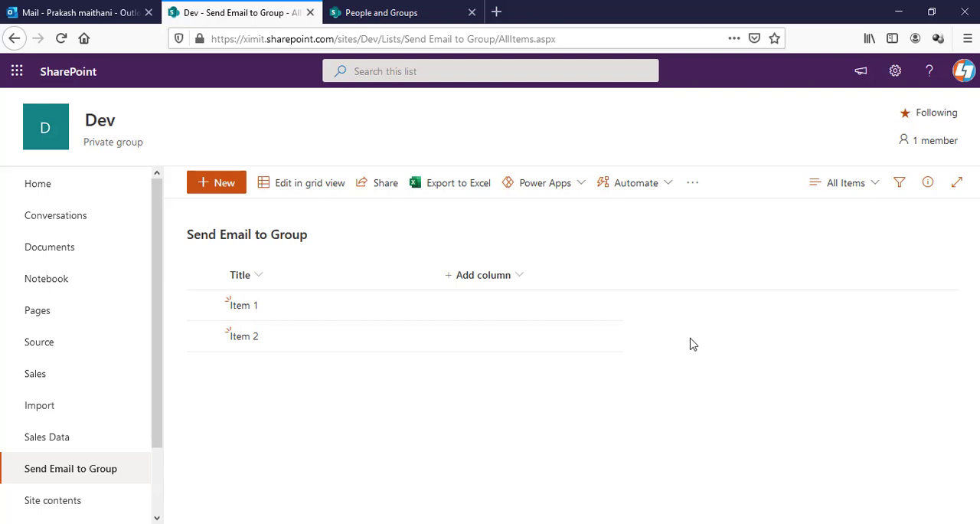
{"action": "mouse_move", "coordinate": [677, 343]}
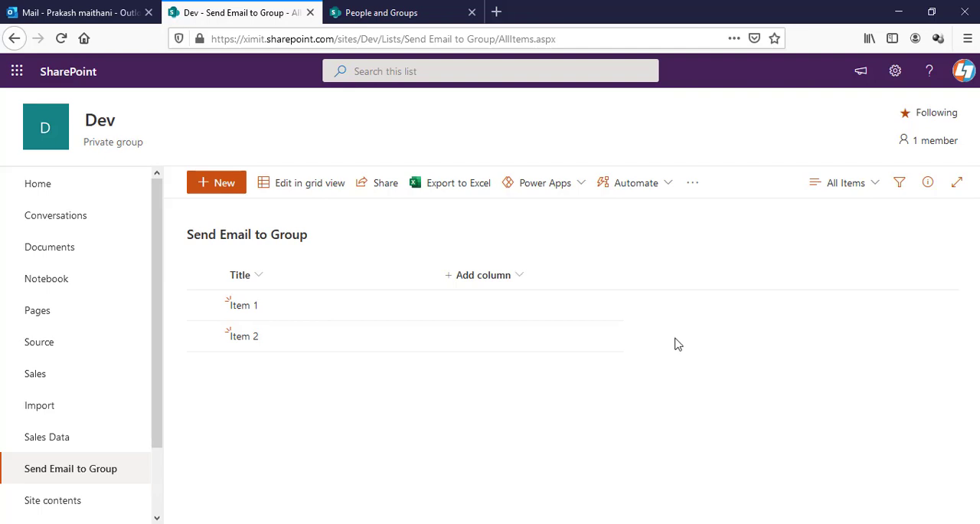